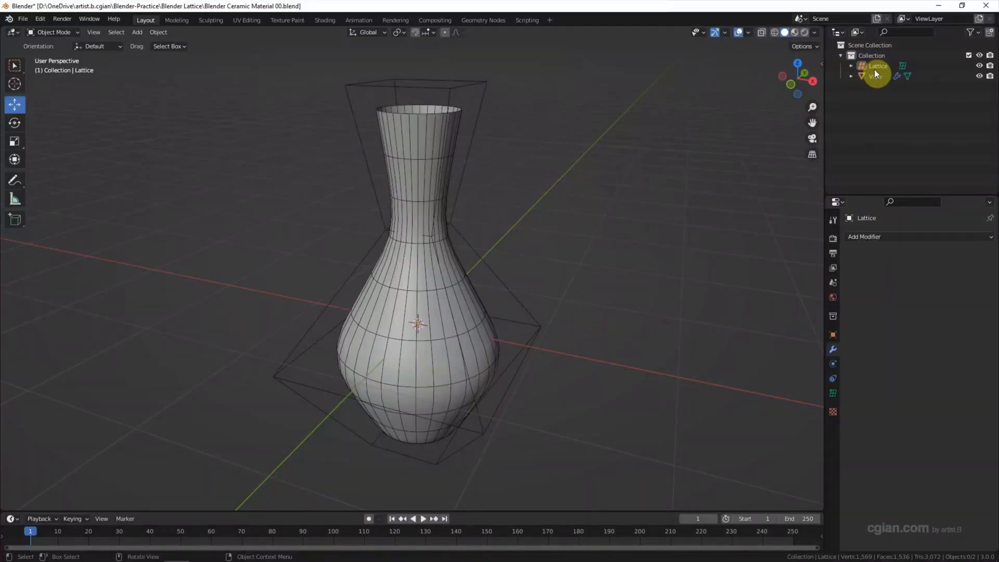
# Select the Vase object and add a Solidify modifier, adjusting its Offset.
pyautogui.click(877, 66)
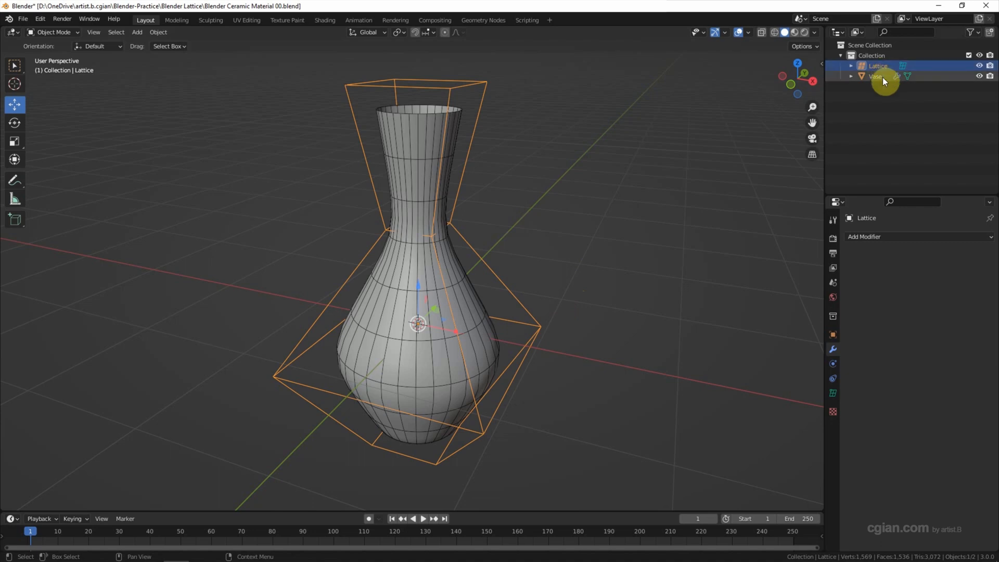
pyautogui.click(877, 76)
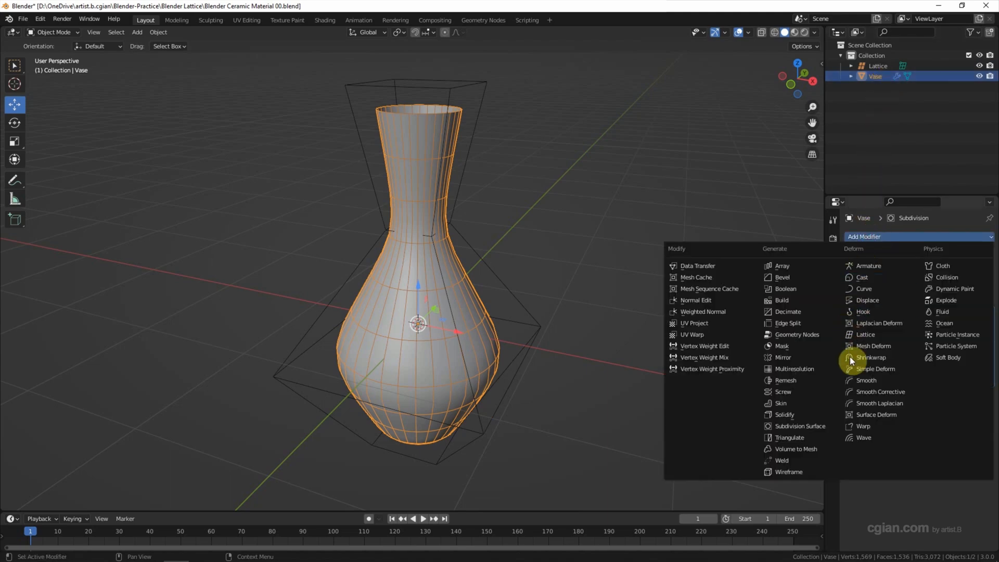
pyautogui.moveTo(784, 414)
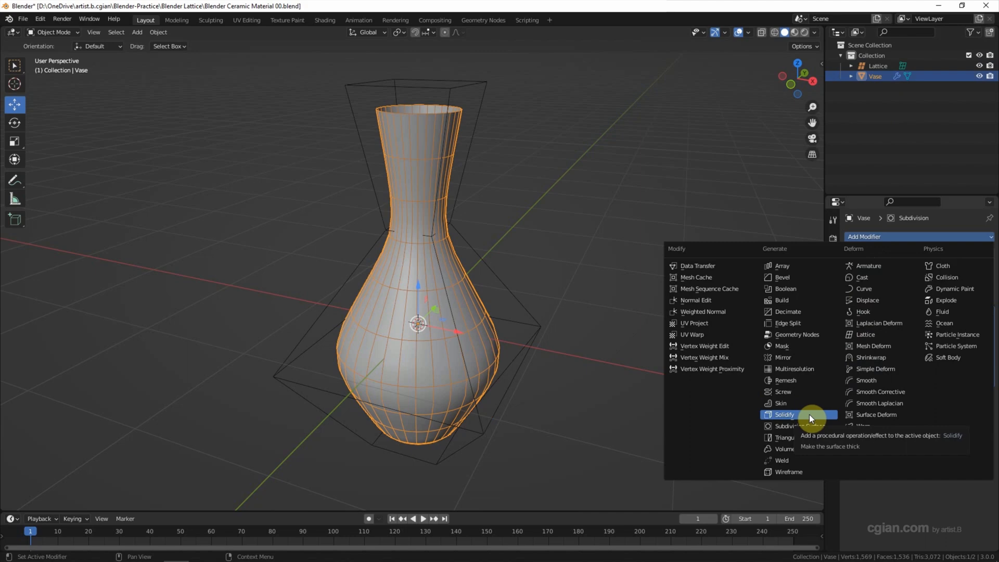
pyautogui.click(784, 415)
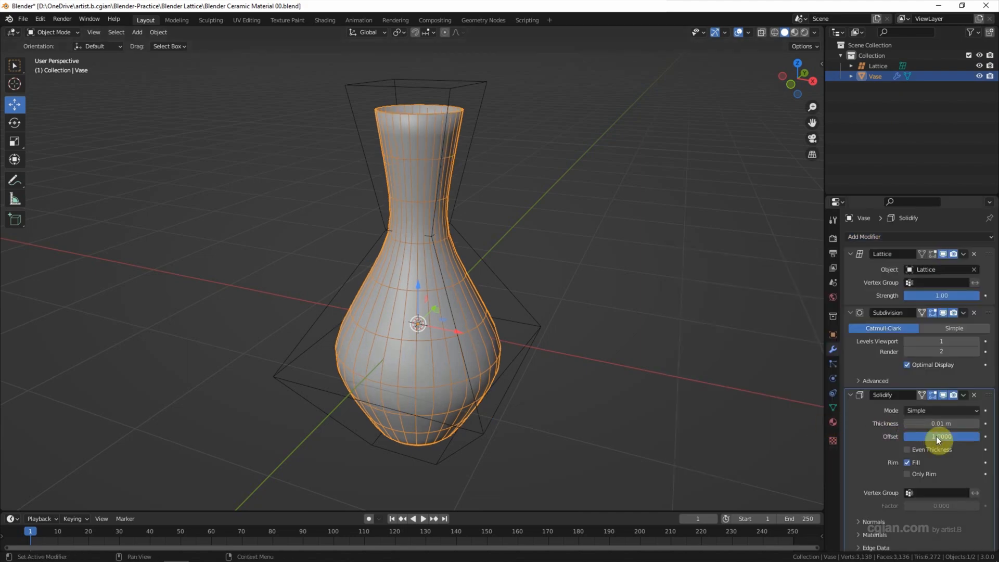
pyautogui.moveTo(941, 423); pyautogui.dragTo(956, 423)
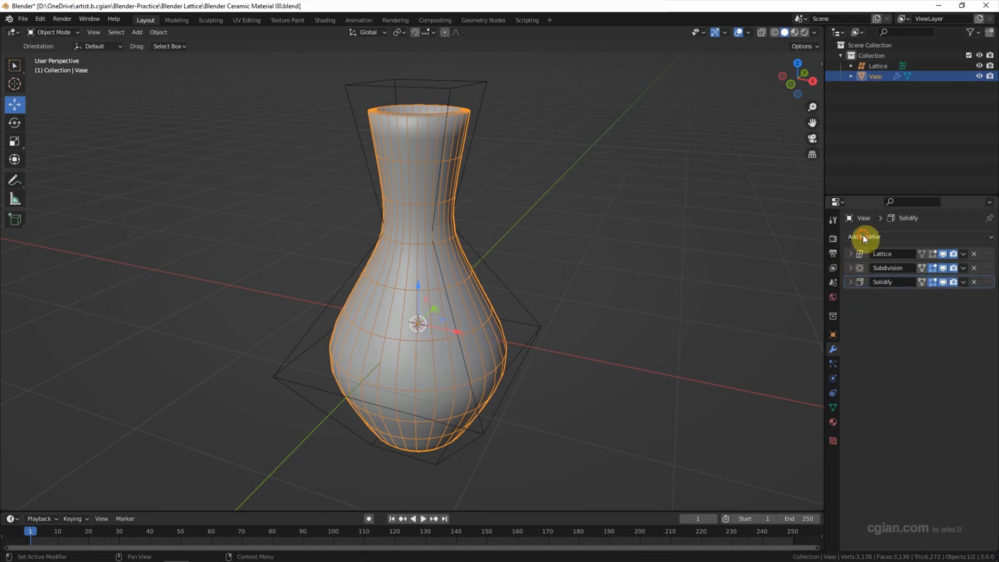
# Add a Bevel modifier with a 0.05 m amount and collapse its panel.
pyautogui.click(864, 237)
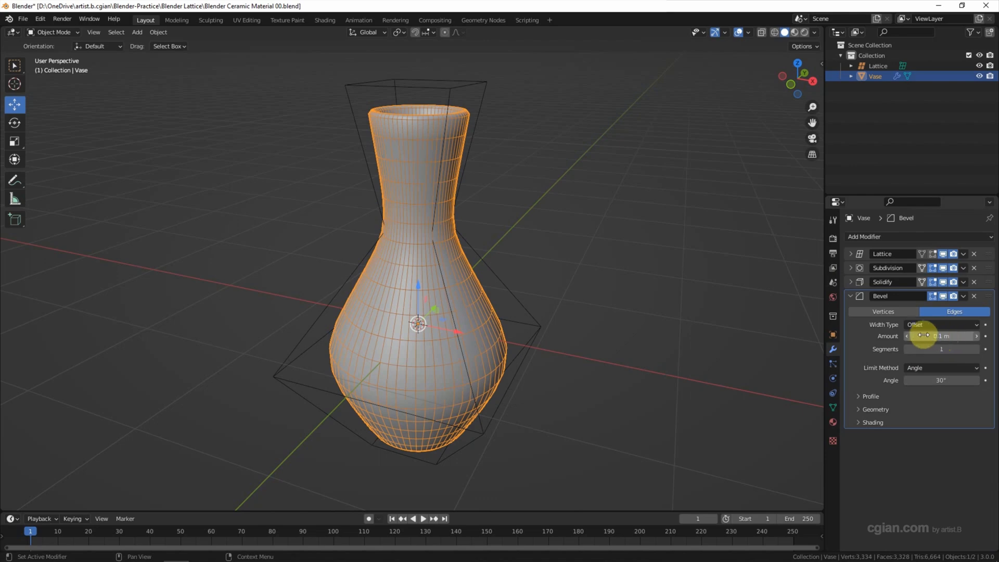
pyautogui.moveTo(950, 336); pyautogui.dragTo(905, 336)
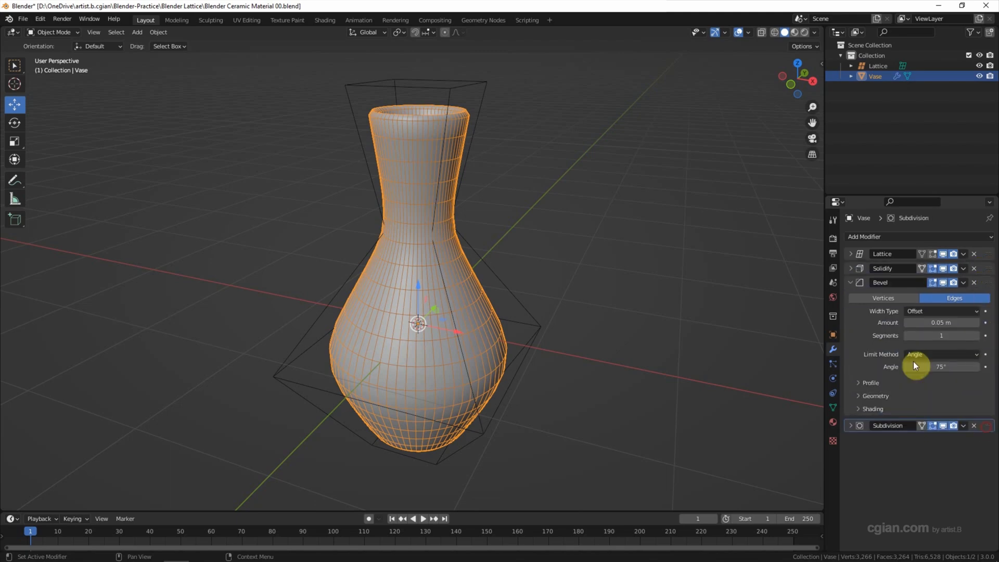
pyautogui.click(851, 282)
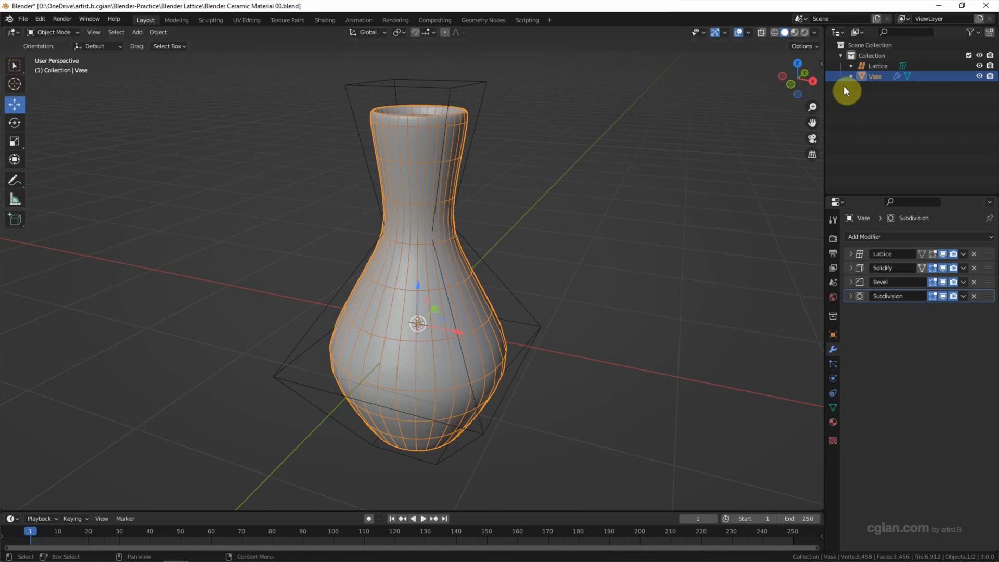
# Hide the Lattice, turn off the Wireframe overlay, and make the left area a Shader Editor.
pyautogui.click(980, 66)
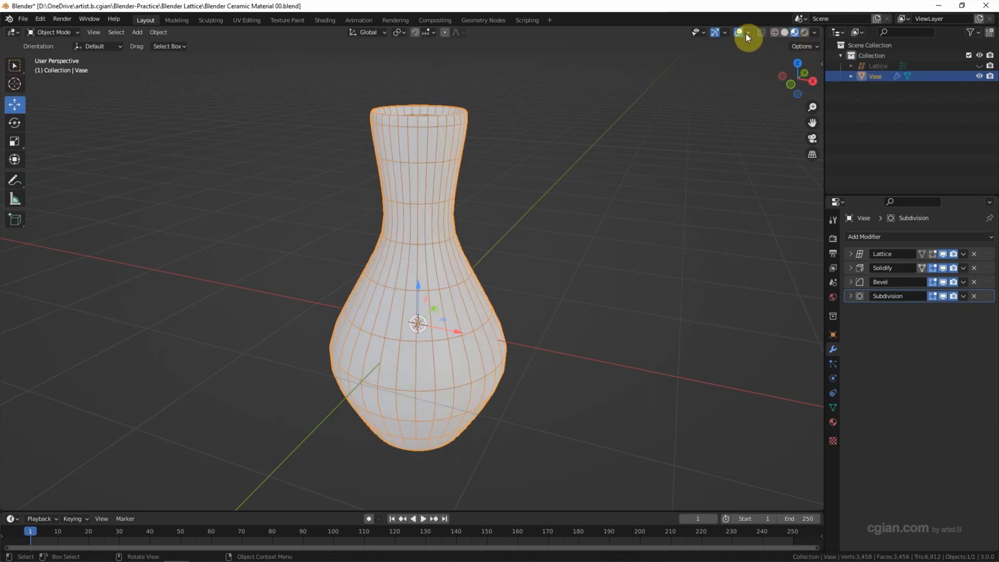
pyautogui.click(749, 31)
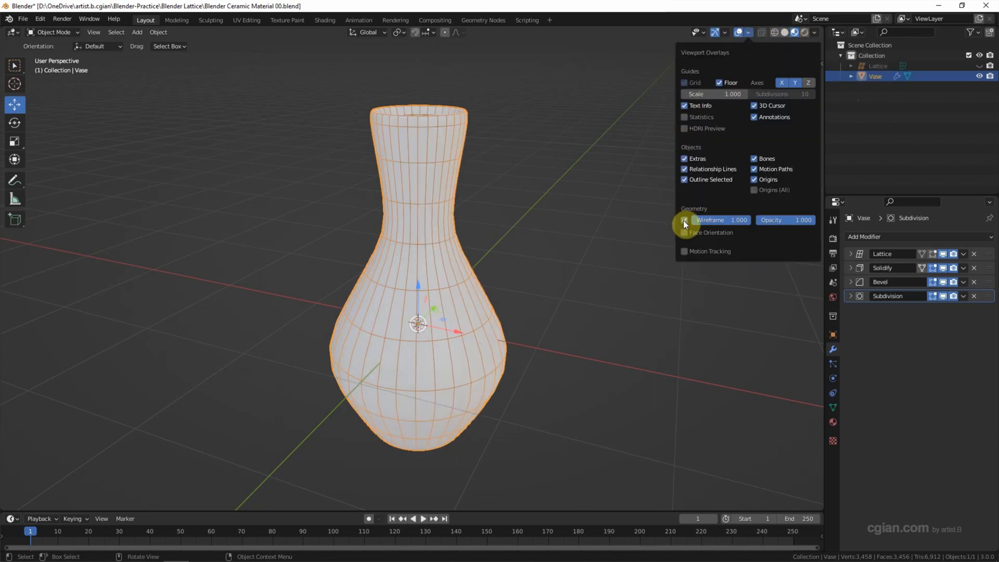
pyautogui.click(684, 220)
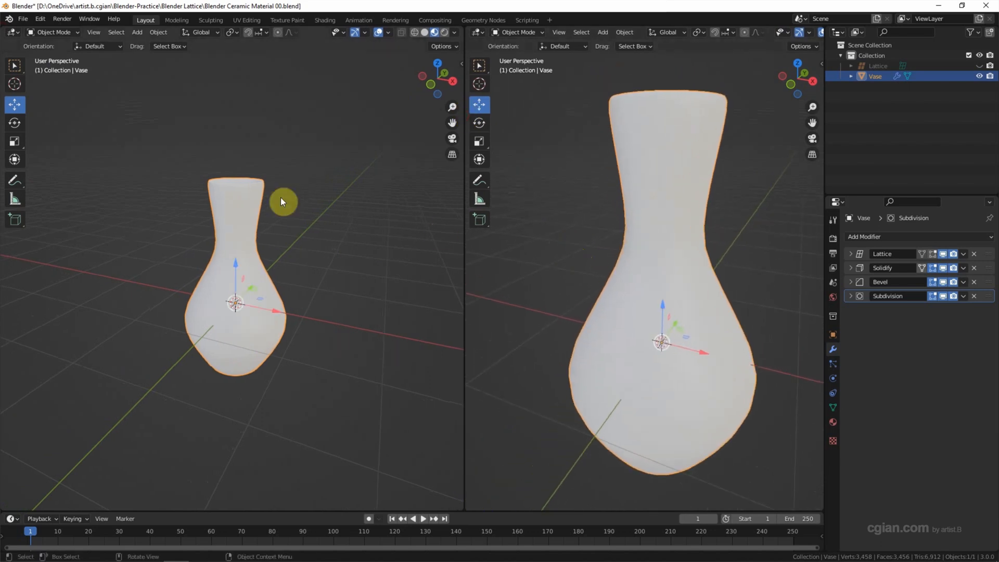
pyautogui.click(12, 33)
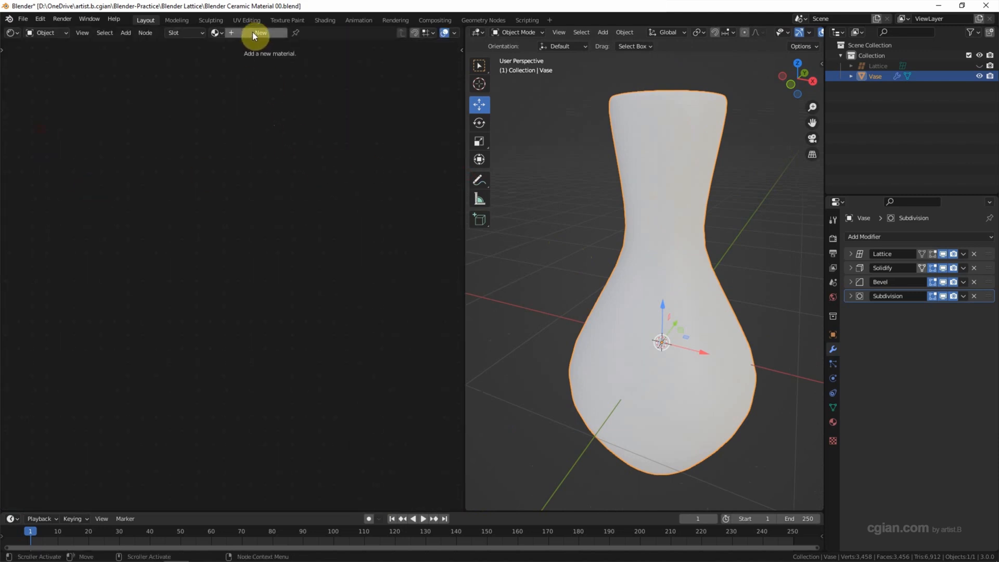
# Create a new Ceramic material with Principled BSDF roughness 0.1 and clearcoat 1.0.
pyautogui.click(259, 32)
pyautogui.write('Ceramic')
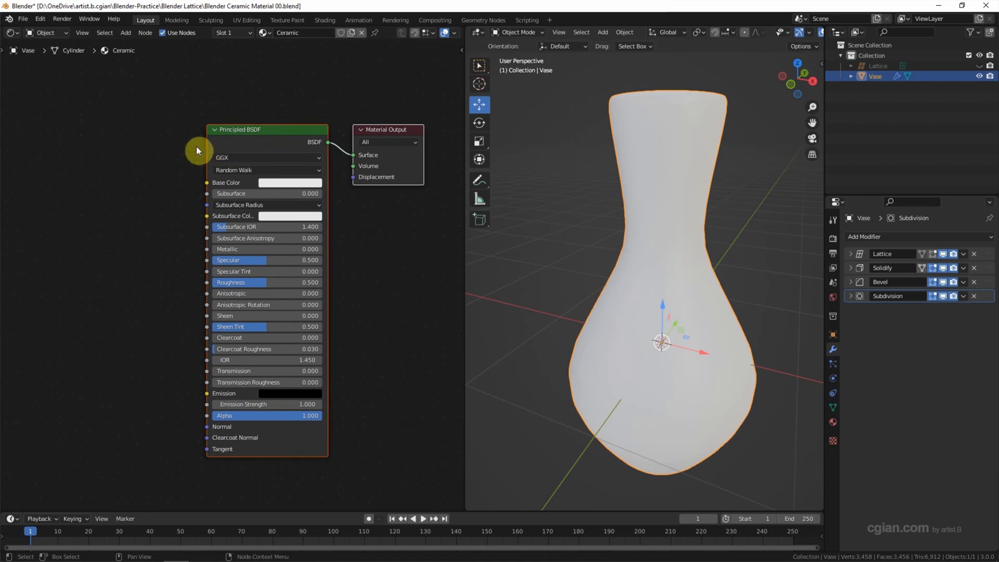
pyautogui.moveTo(198, 259)
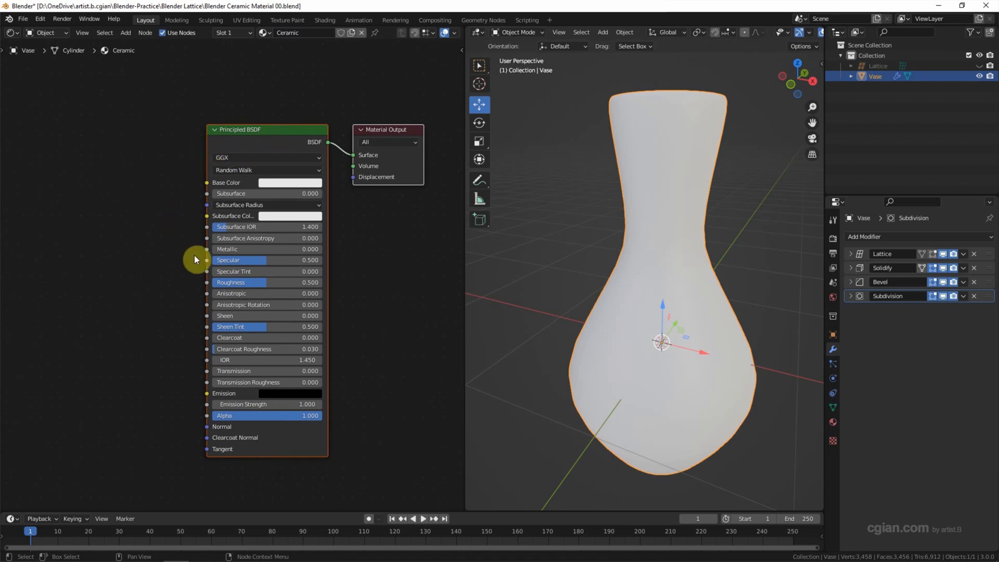
pyautogui.doubleClick(265, 282)
pyautogui.write('0.100')
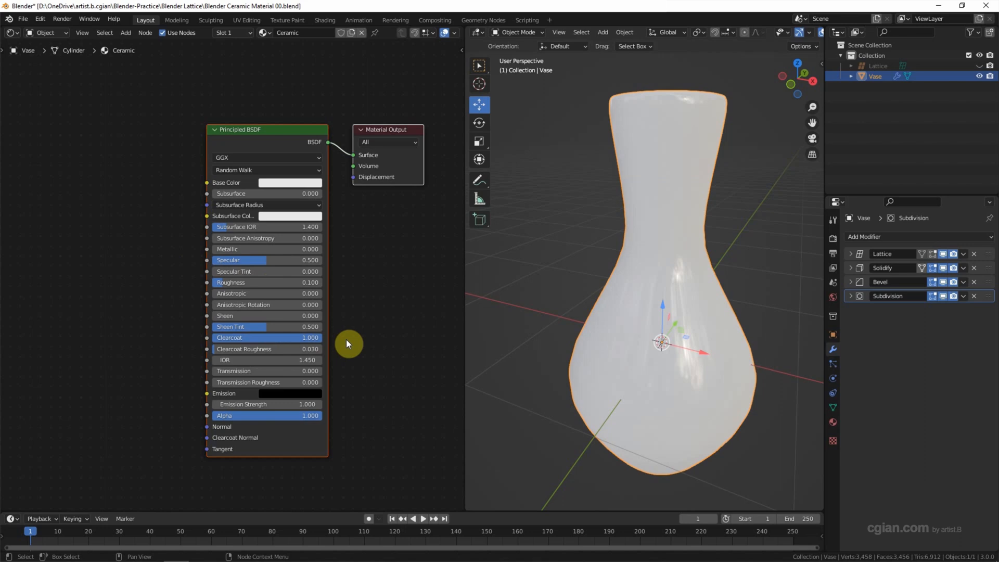
pyautogui.moveTo(351, 342)
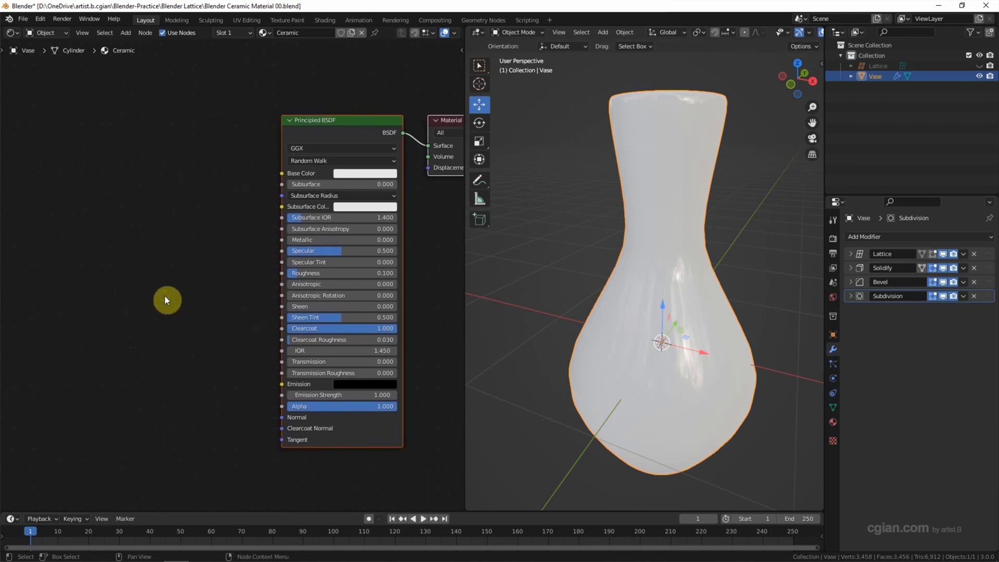
# Add a Voronoi Texture node to the vase material through node search.
pyautogui.click(166, 300)
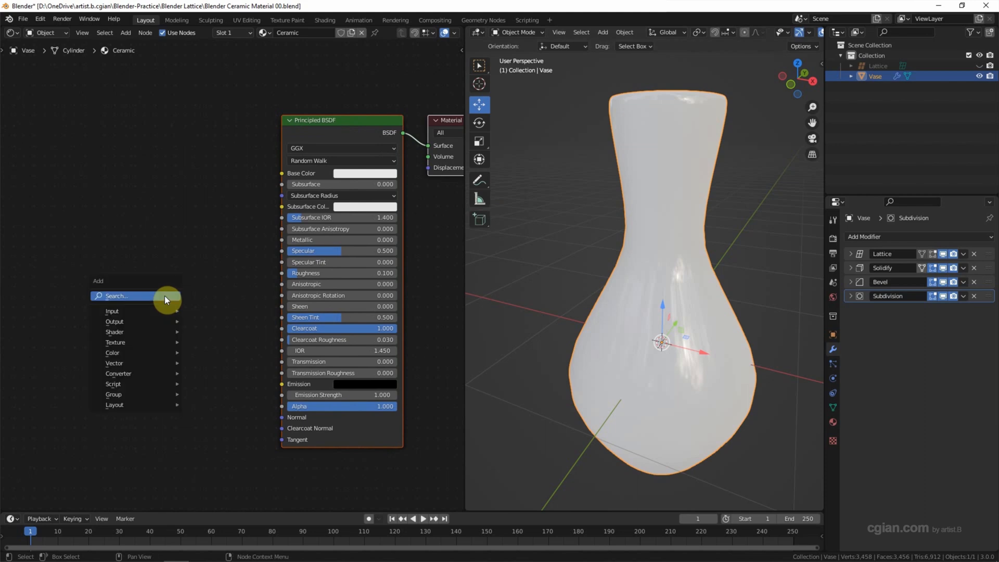
pyautogui.write('voron')
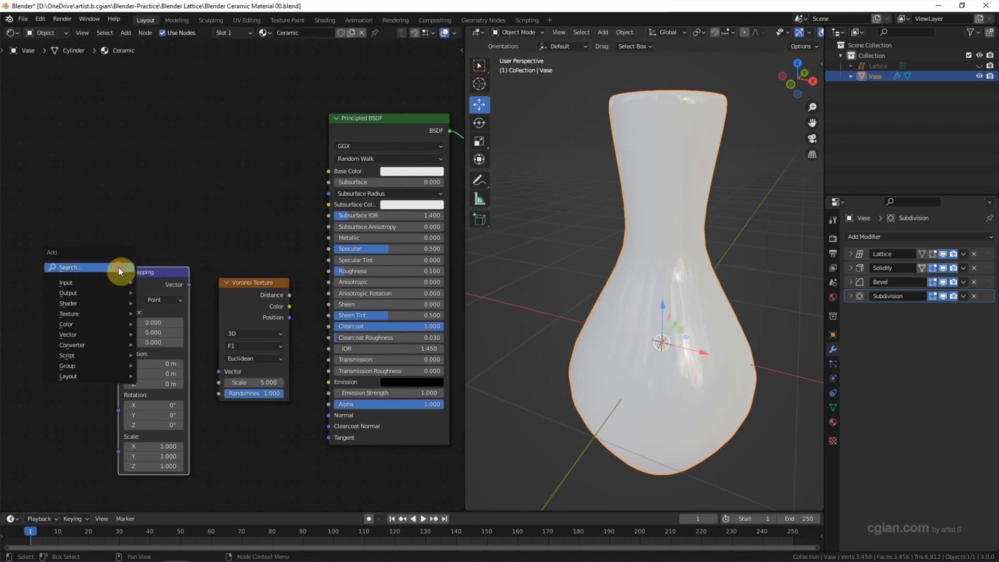
pyautogui.write('text')
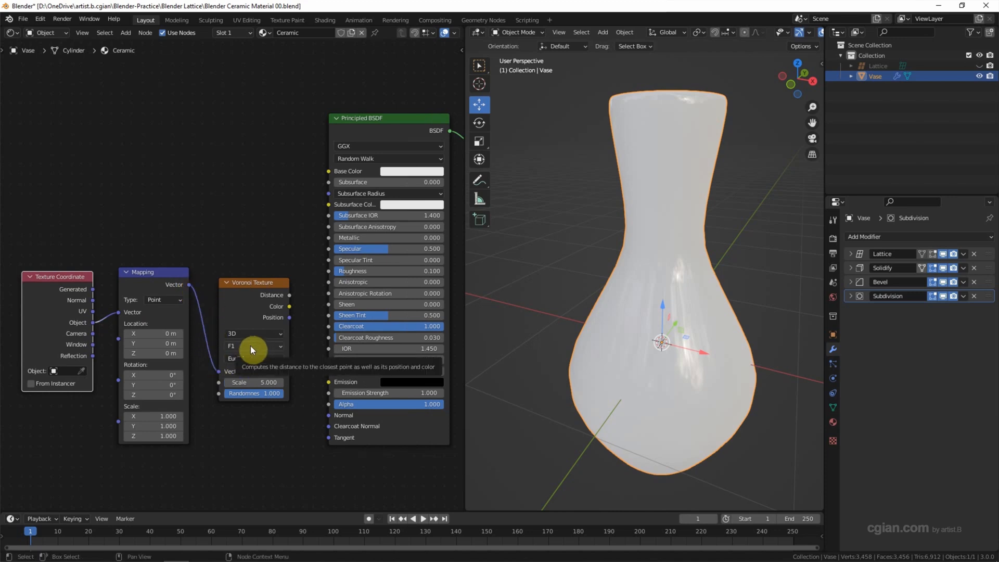
# Set the Voronoi feature to Distance to Edge with a scale of 7.5.
pyautogui.click(253, 345)
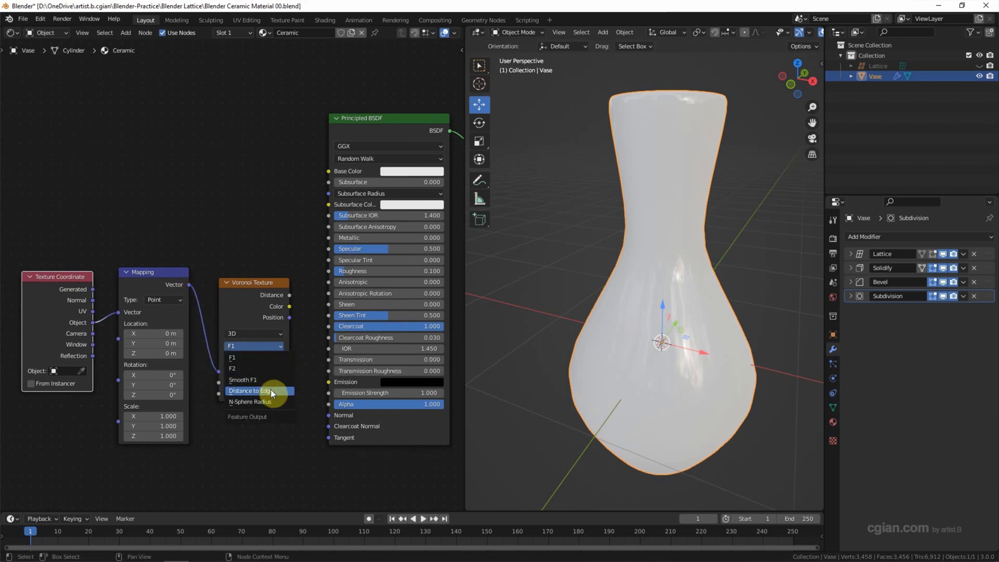
pyautogui.click(248, 390)
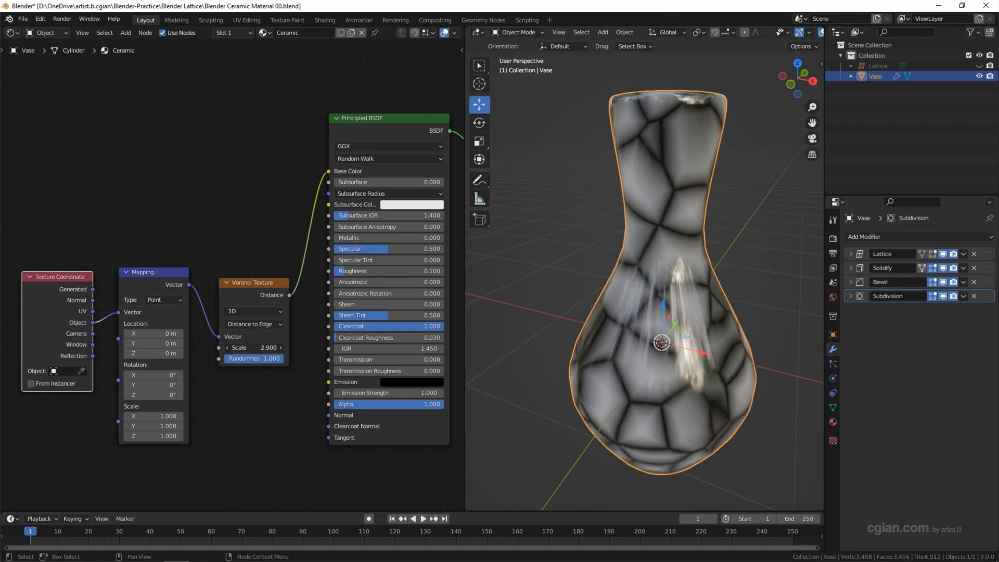
pyautogui.moveTo(267, 348); pyautogui.dragTo(262, 347)
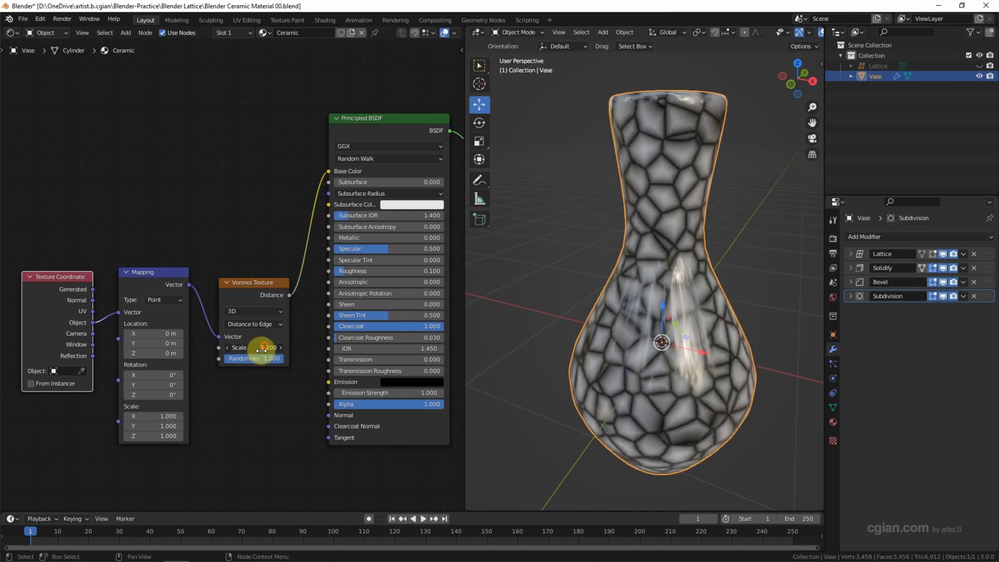
pyautogui.moveTo(268, 347); pyautogui.dragTo(255, 347)
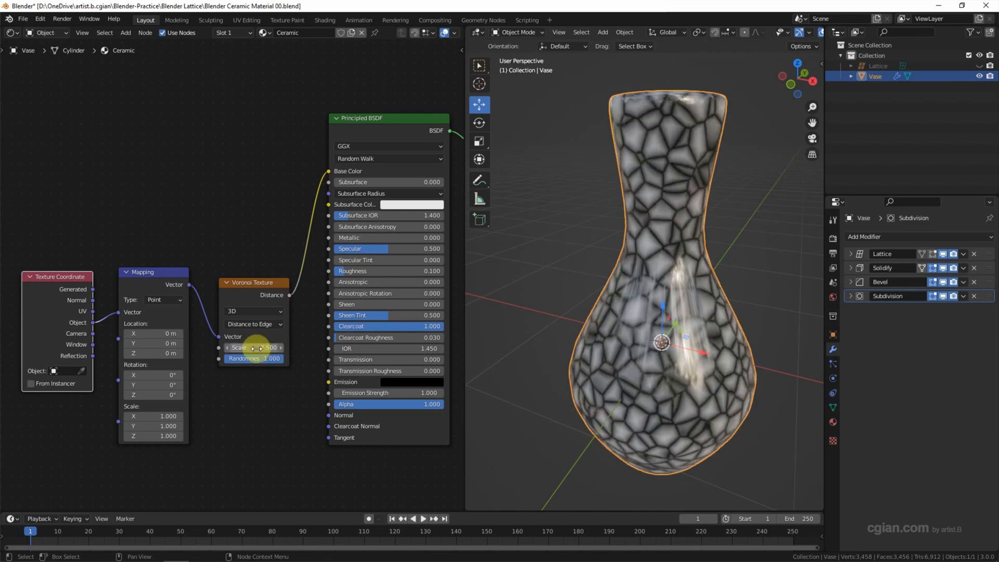
pyautogui.moveTo(255, 347)
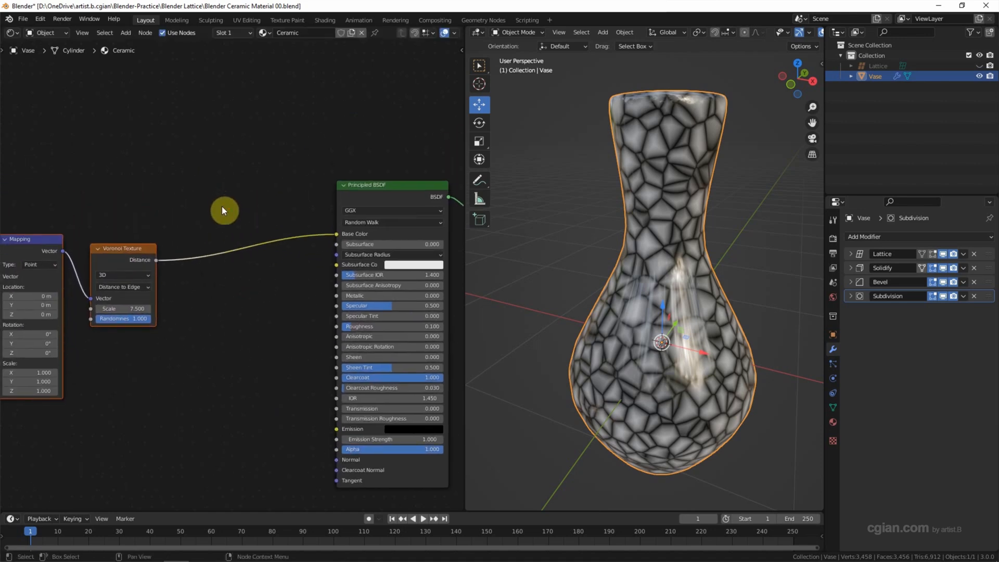
# Insert a ColorRamp after the Voronoi and slide its white stop close to black.
pyautogui.write('colo')
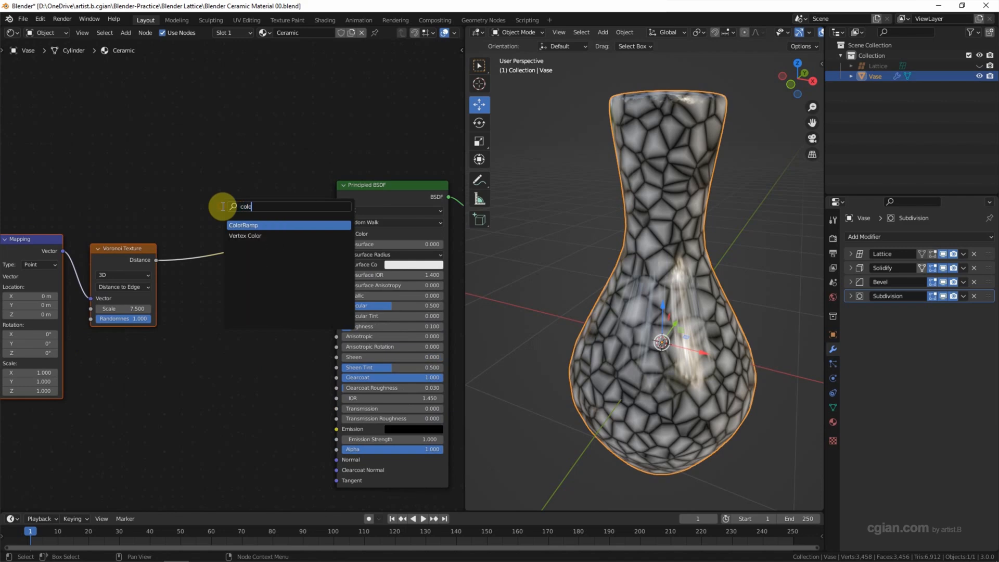
pyautogui.click(243, 225)
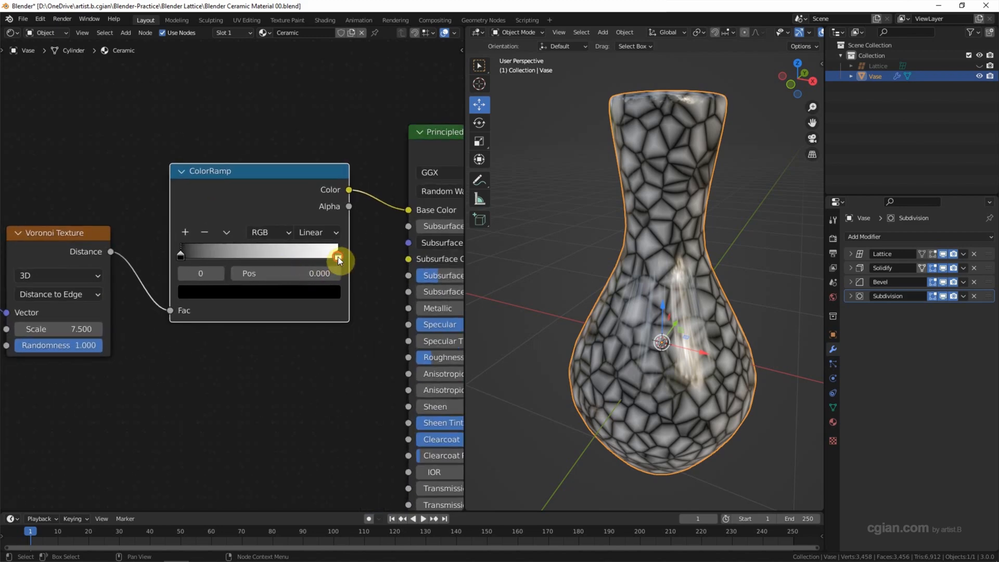
pyautogui.click(338, 260)
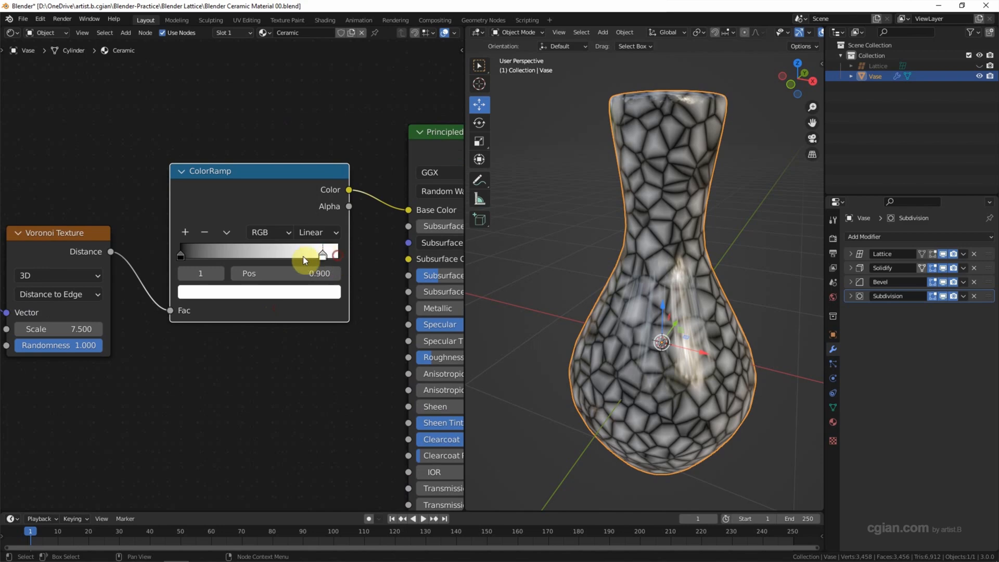
pyautogui.moveTo(322, 255); pyautogui.dragTo(239, 254)
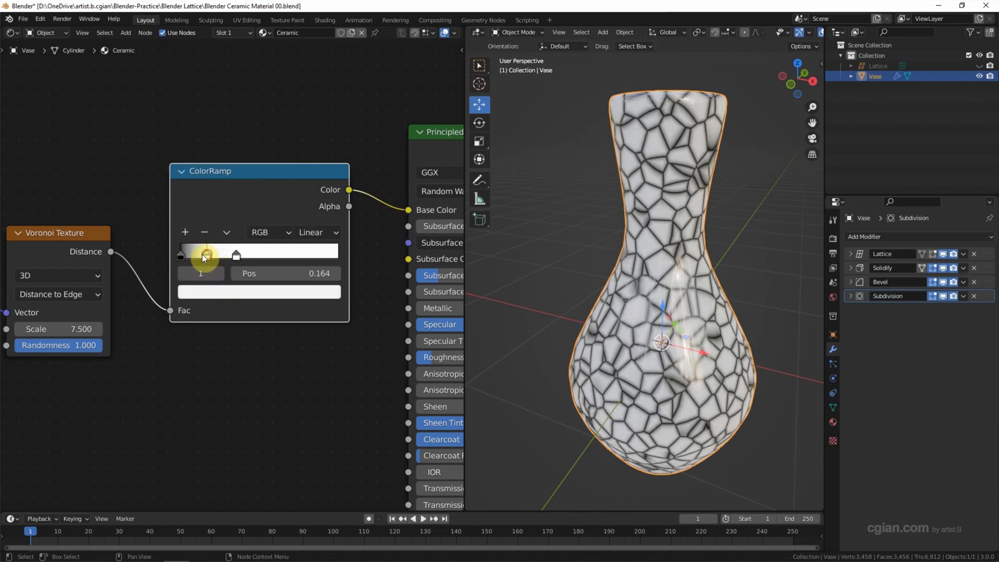
pyautogui.moveTo(204, 255); pyautogui.dragTo(185, 255)
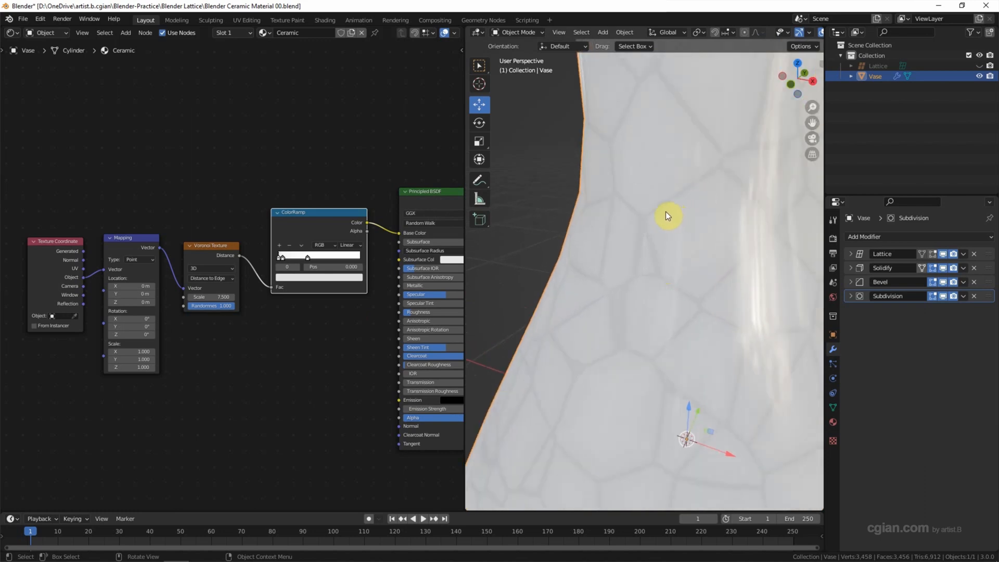
pyautogui.moveTo(711, 195)
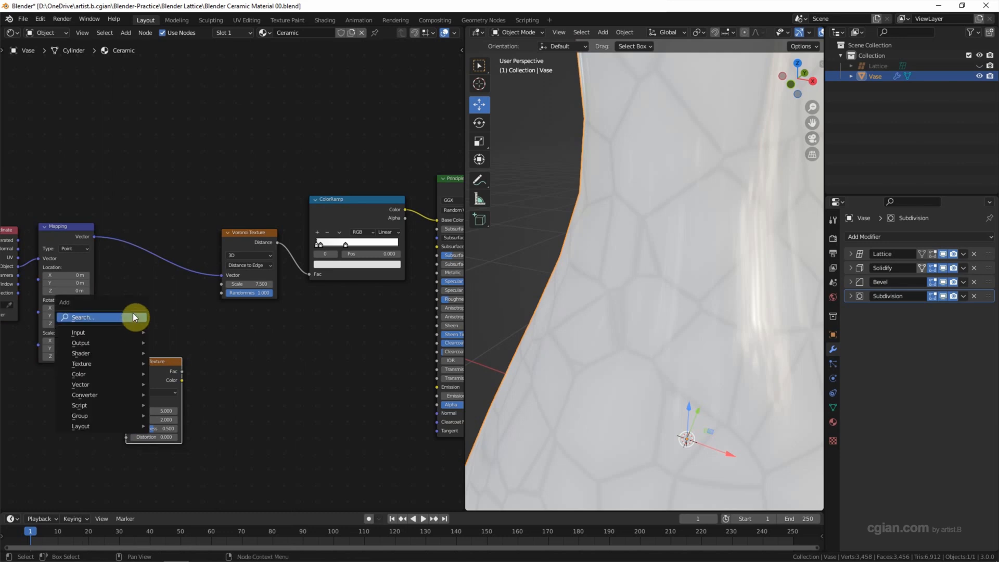
# Insert a MixRGB between Mapping and Voronoi, with Mapping-driven Noise feeding Color2.
pyautogui.write('mix')
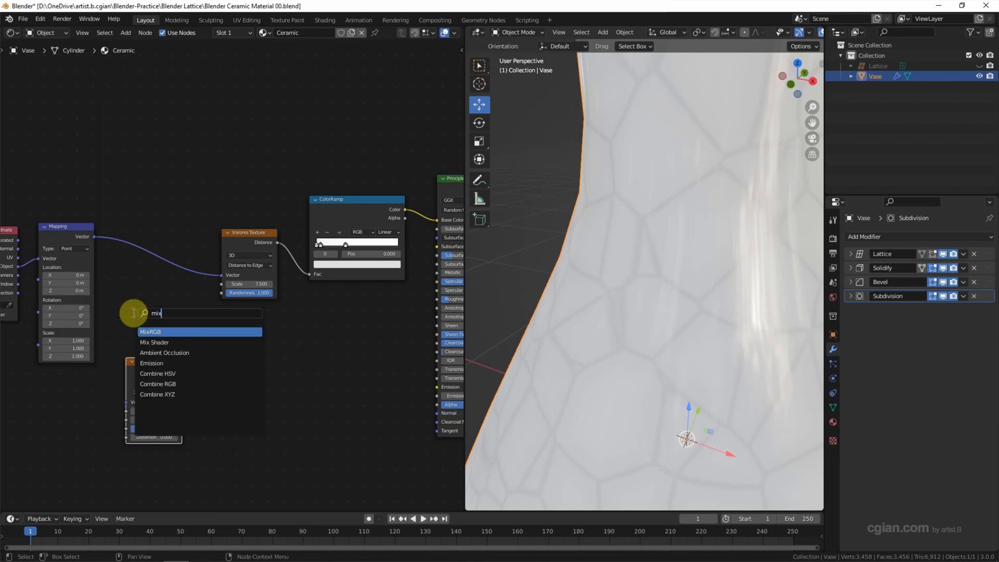
pyautogui.click(151, 332)
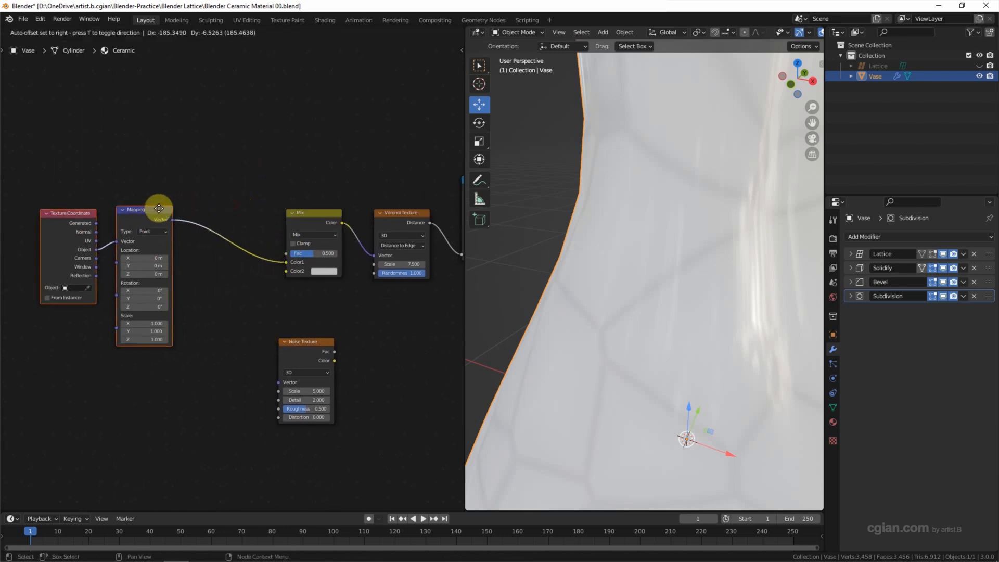
pyautogui.moveTo(159, 208); pyautogui.dragTo(204, 334)
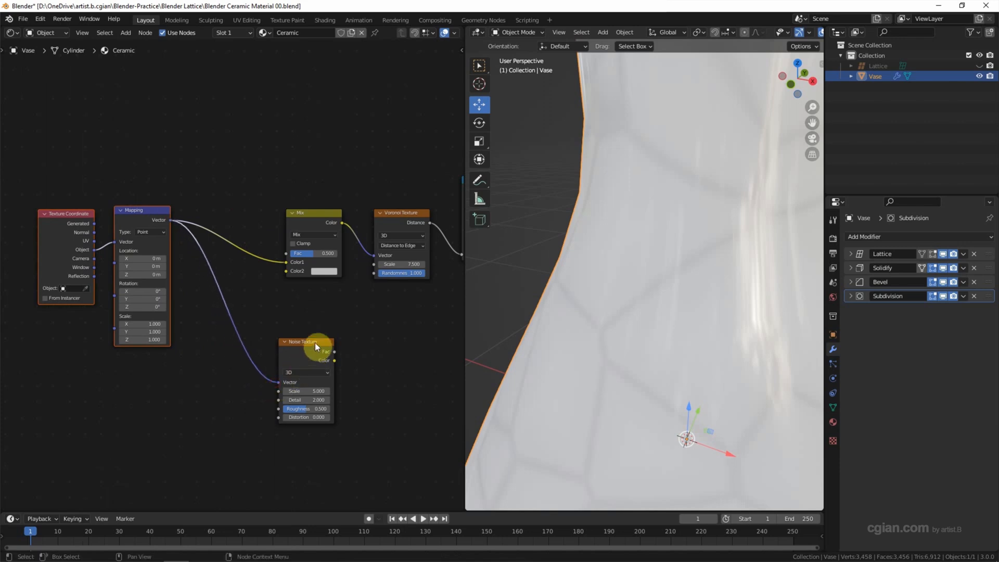
pyautogui.moveTo(306, 343); pyautogui.dragTo(244, 335)
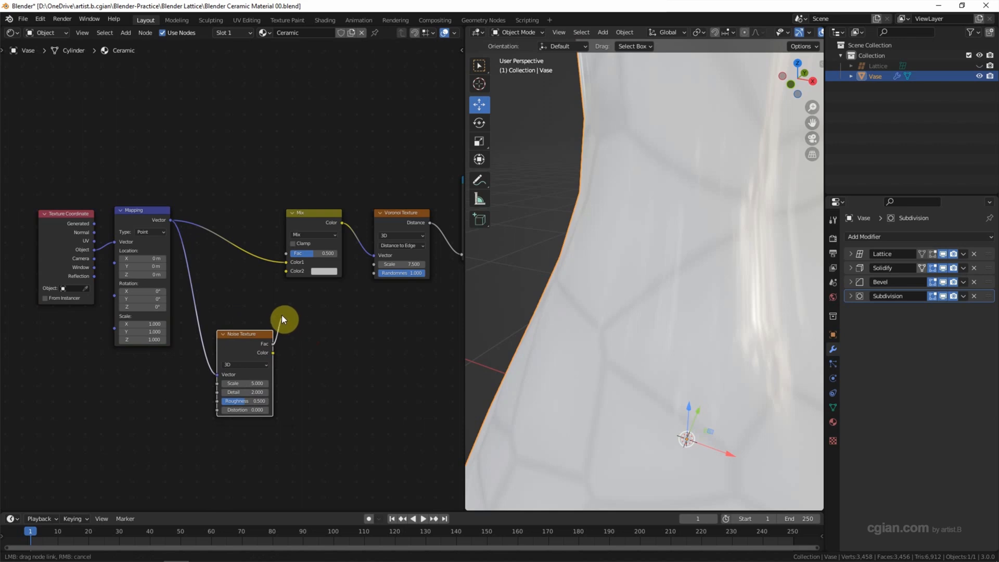
pyautogui.moveTo(284, 318); pyautogui.dragTo(286, 274)
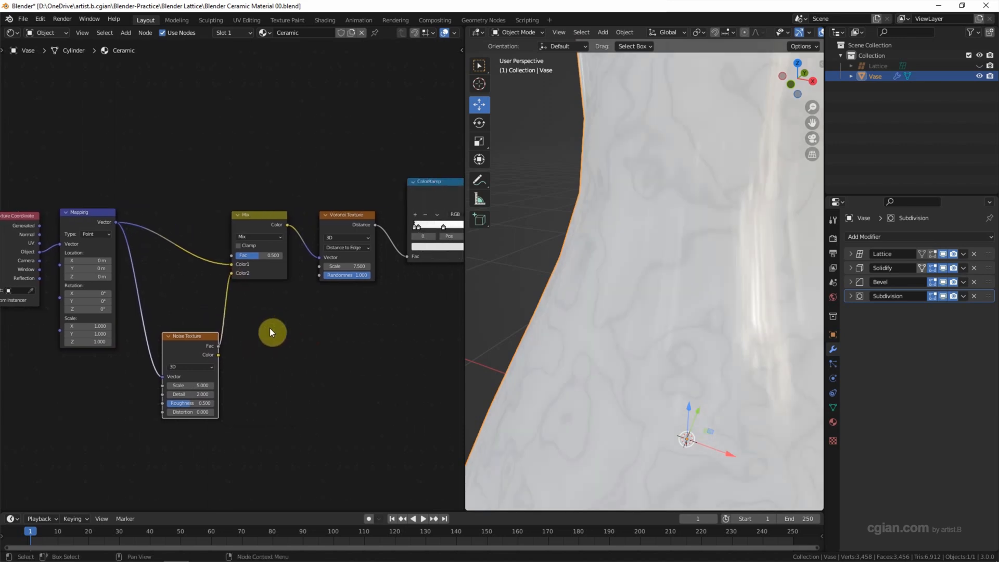
# Set mix factor 0.1, noise scale 0.25, detail 7.5 and roughness about 0.84.
pyautogui.click(258, 255)
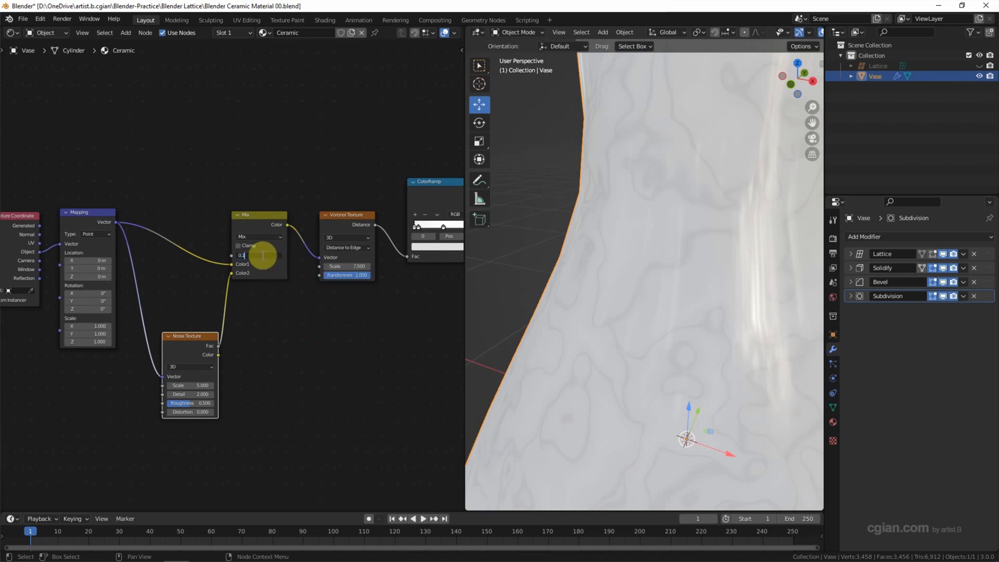
pyautogui.click(259, 255)
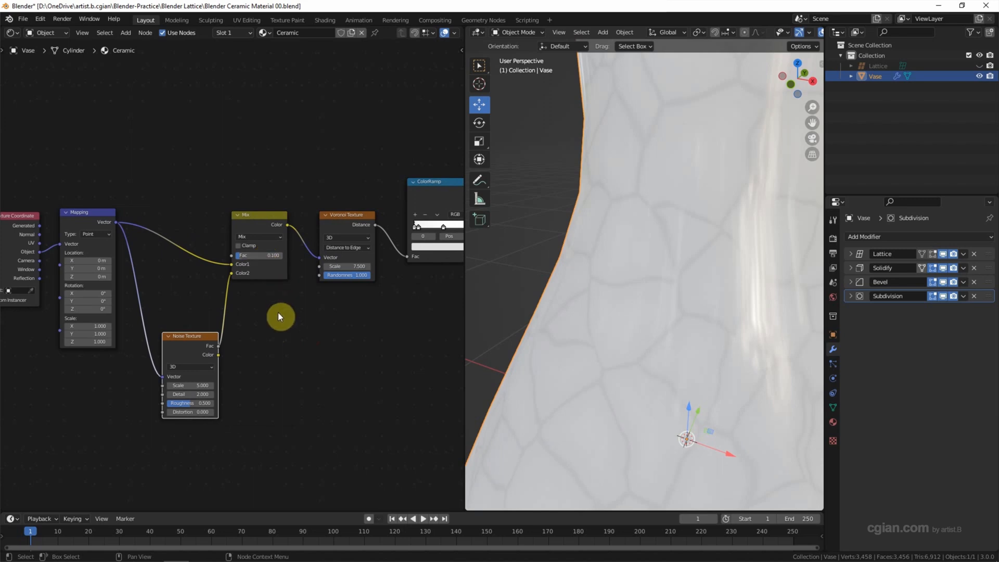
pyautogui.moveTo(186, 386)
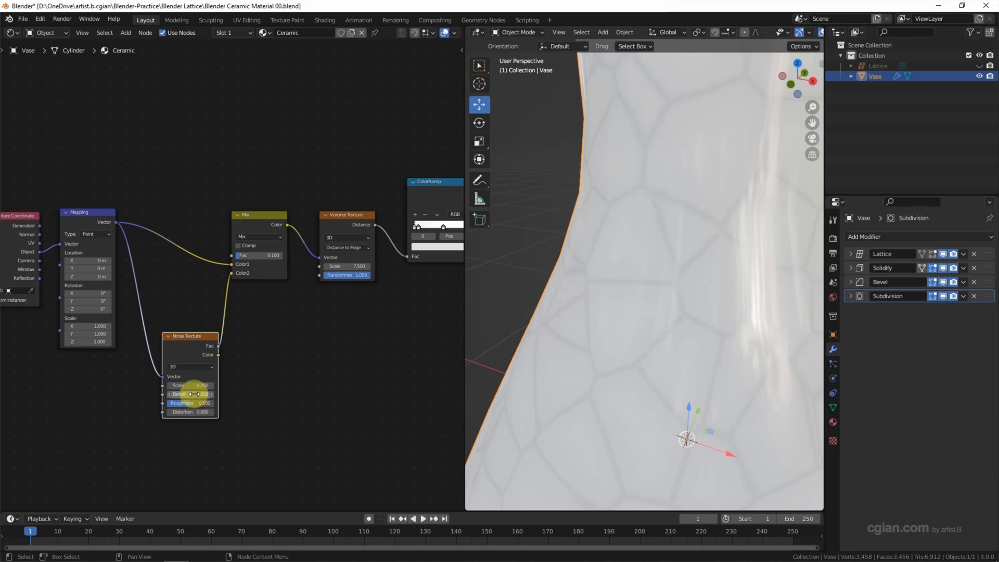
pyautogui.click(189, 394)
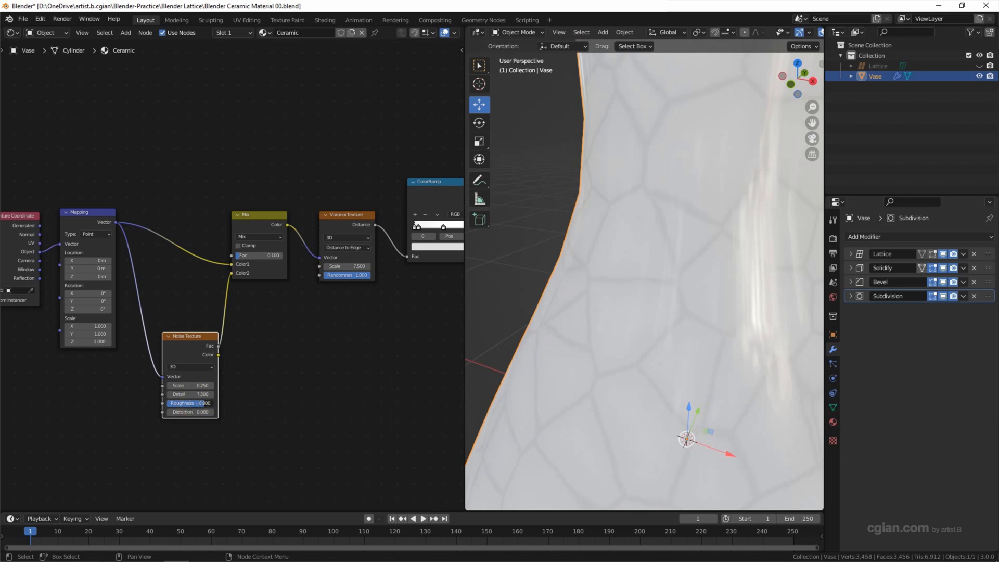
pyautogui.click(190, 403)
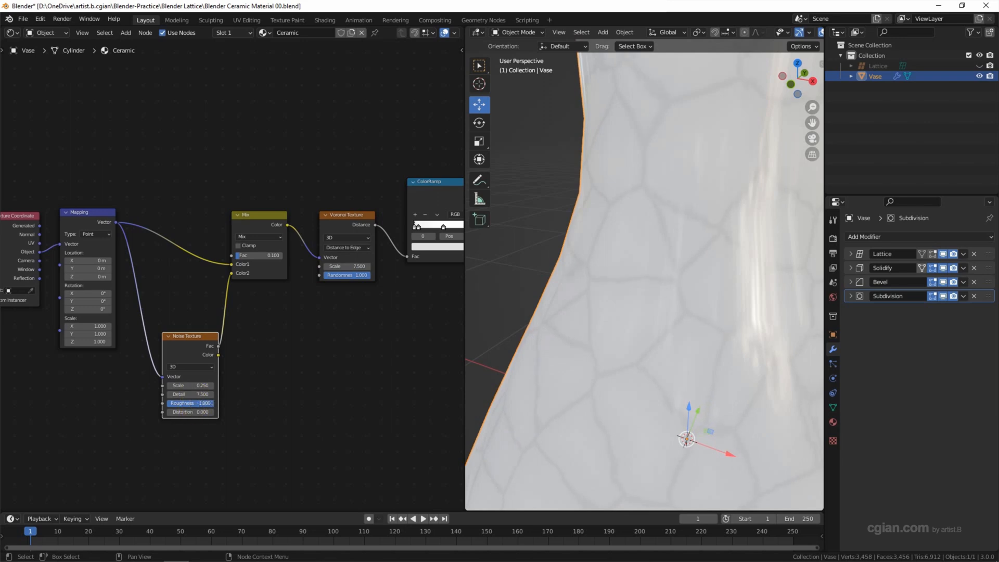
pyautogui.moveTo(191, 403); pyautogui.dragTo(303, 408)
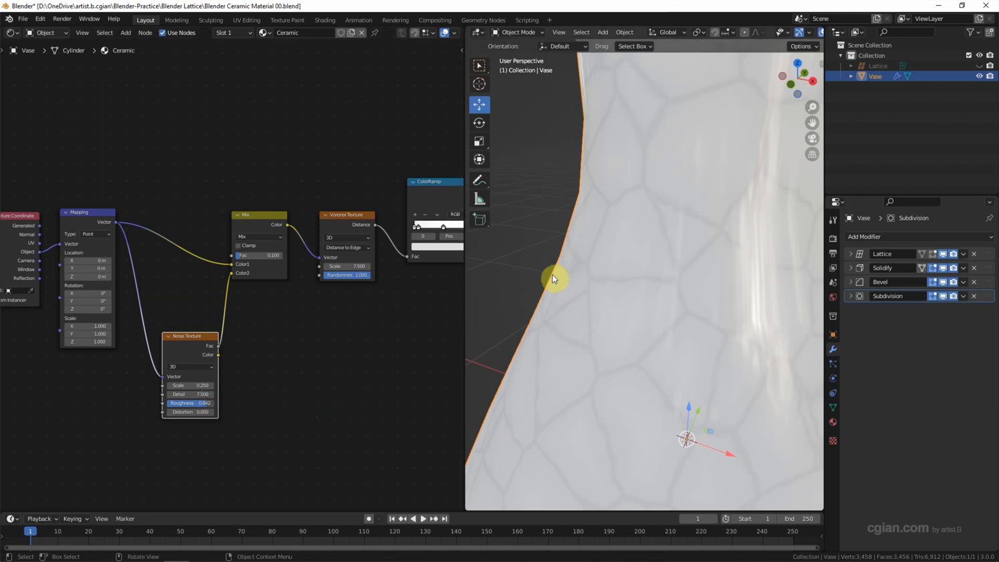
pyautogui.moveTo(610, 289)
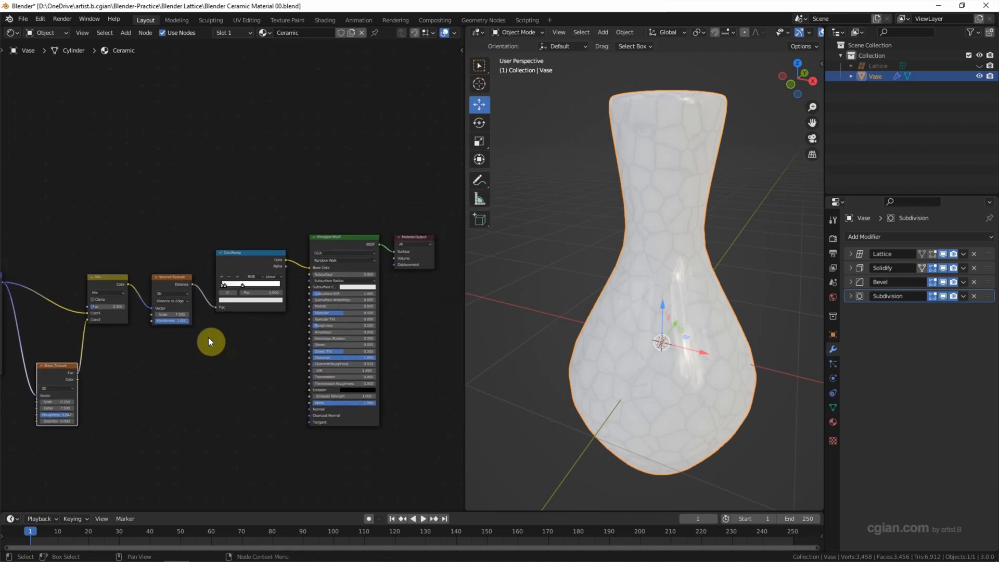
# Add an RGB node and a MixRGB node, connecting the RGB colour into the mix.
pyautogui.click(210, 341)
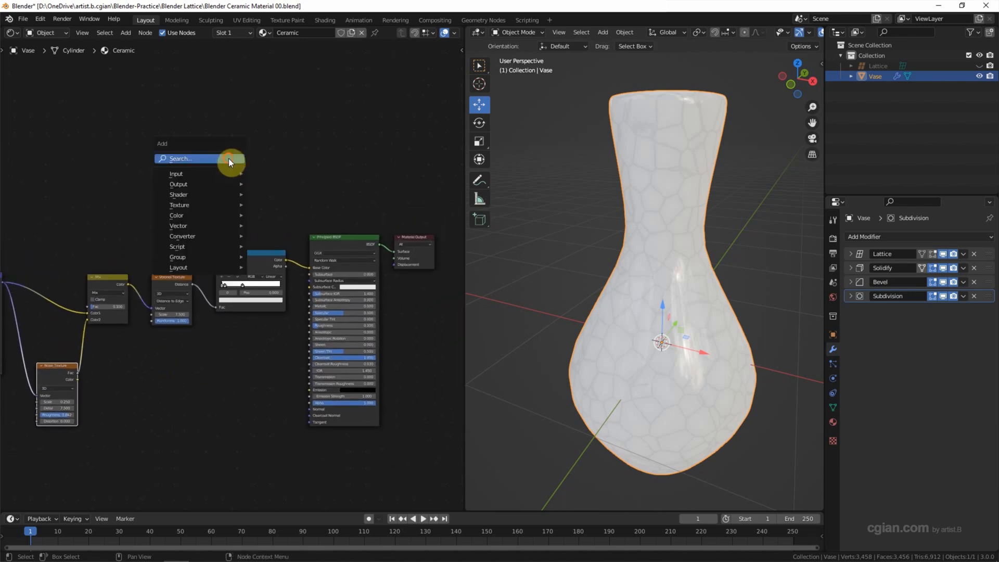
pyautogui.write('RGB')
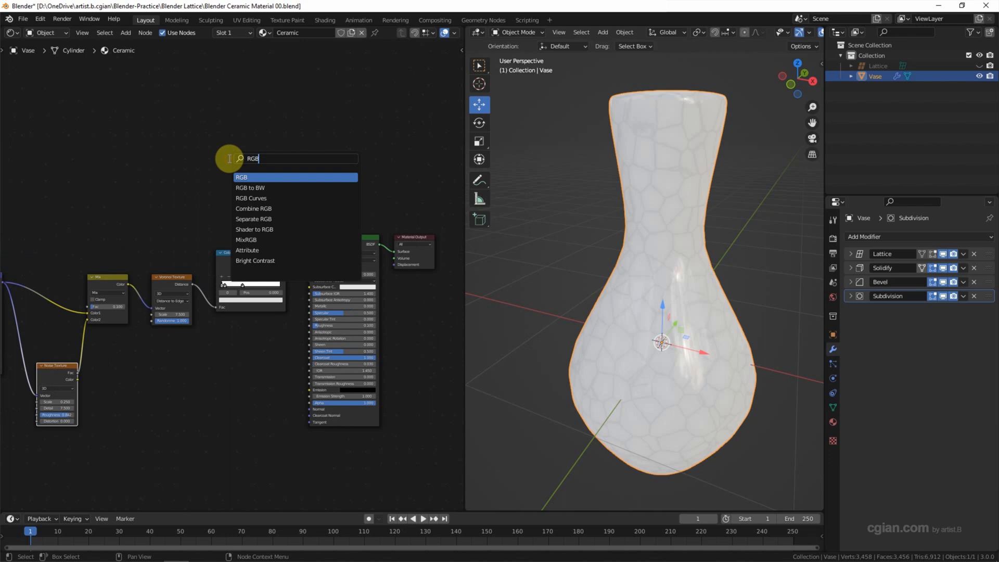
pyautogui.click(242, 177)
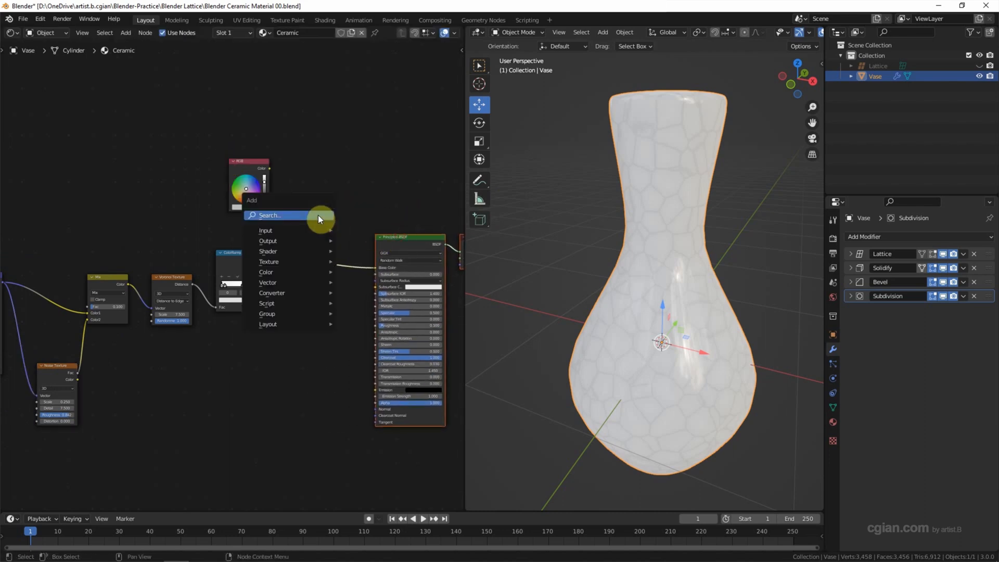
pyautogui.write('mix')
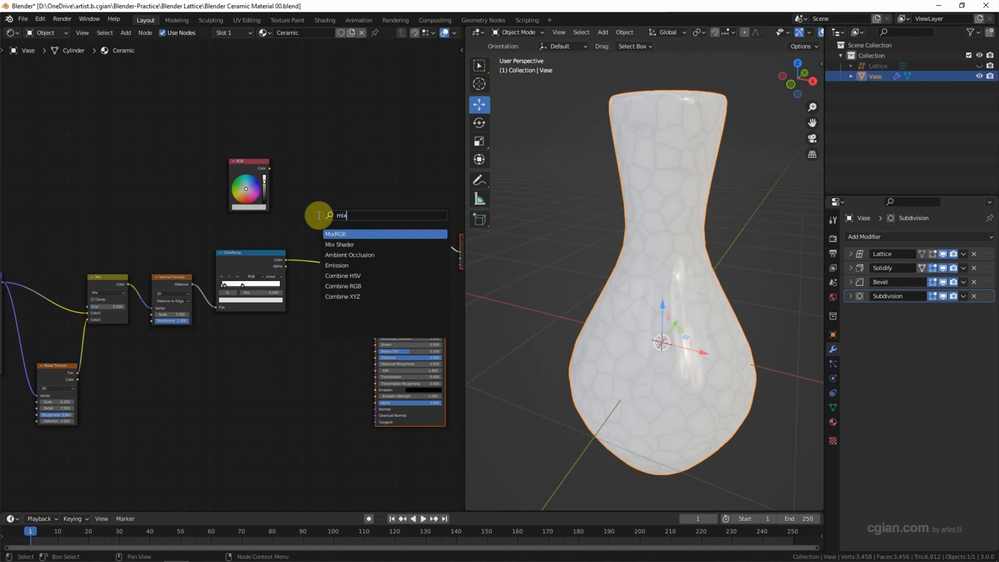
pyautogui.click(336, 234)
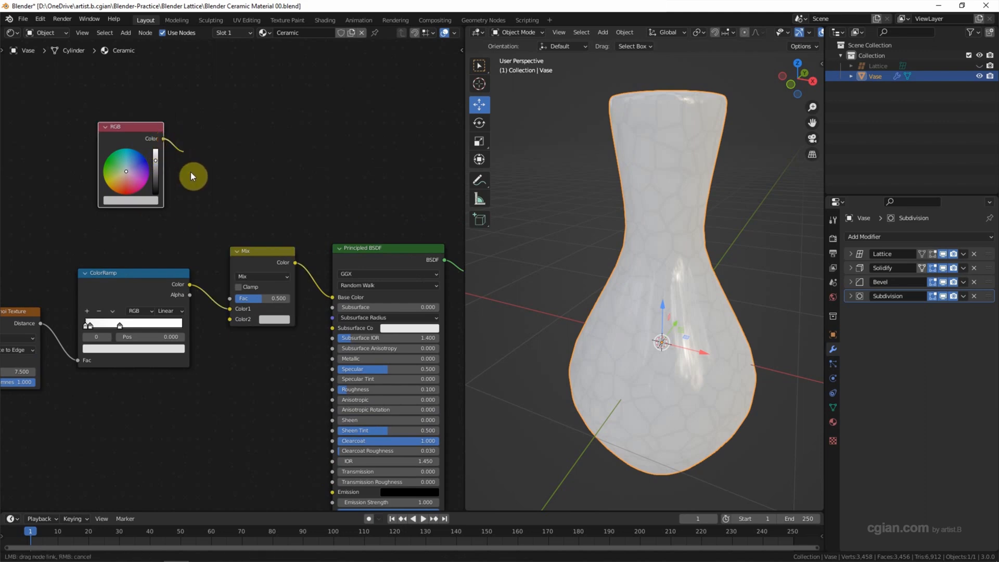
pyautogui.moveTo(191, 176); pyautogui.dragTo(229, 308)
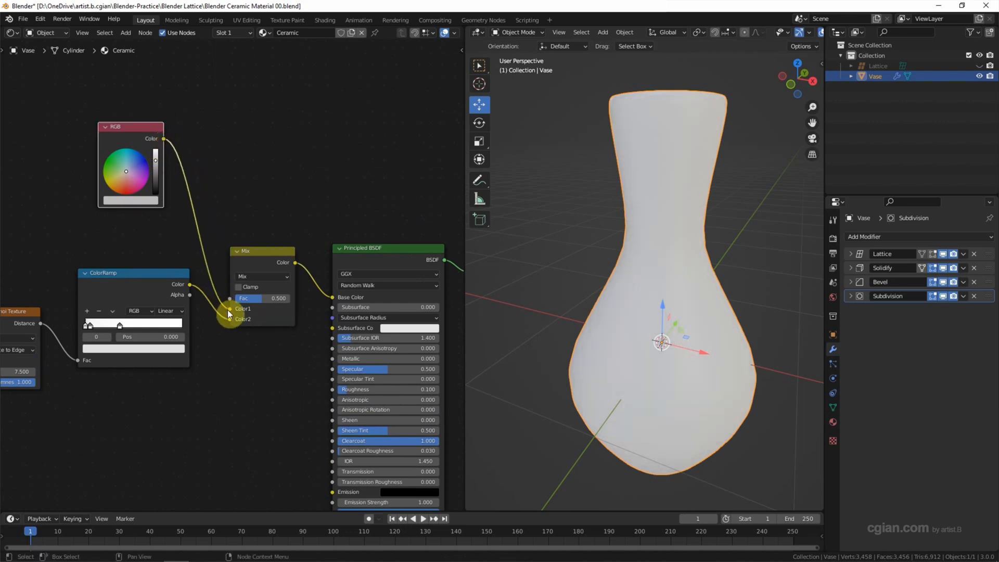
# Set the mix blend to Multiply, pick a red tint, and raise the factor.
pyautogui.click(261, 277)
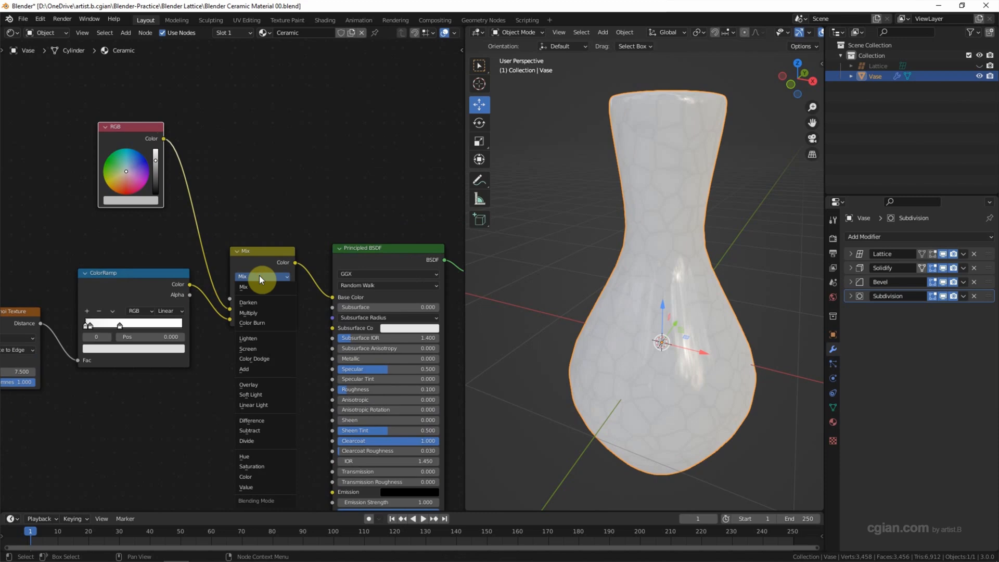
pyautogui.click(248, 312)
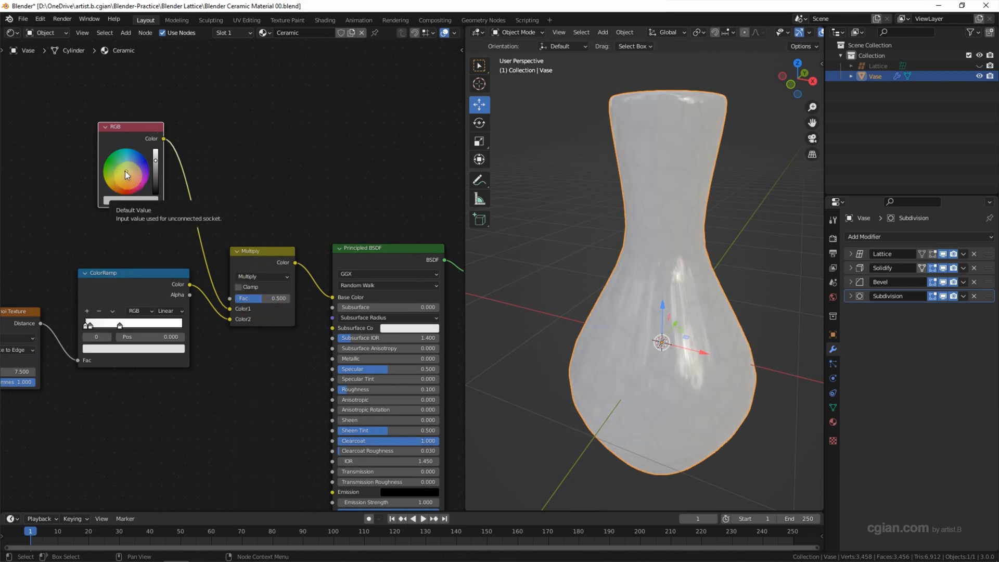
pyautogui.click(126, 183)
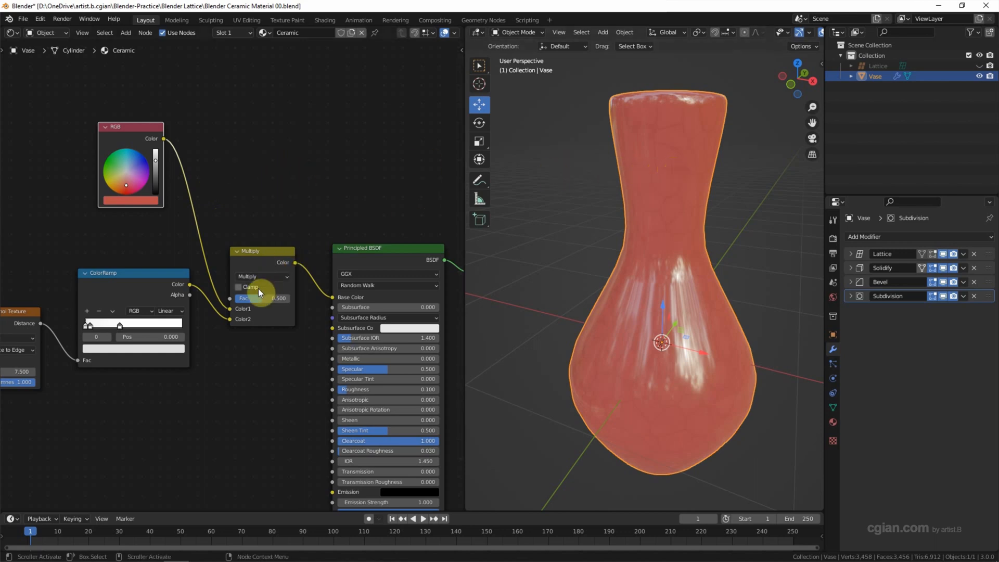
pyautogui.moveTo(261, 299); pyautogui.dragTo(274, 298)
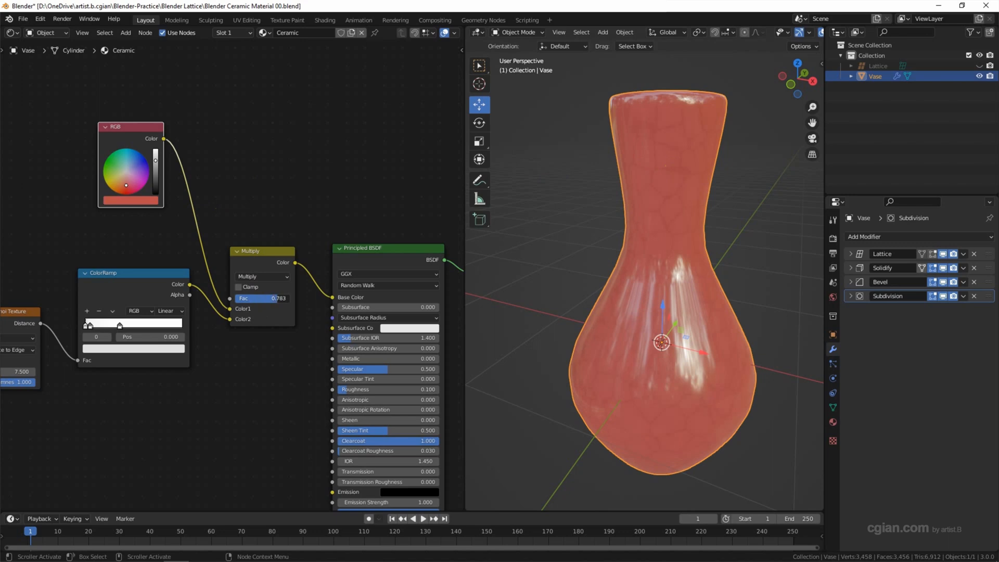
pyautogui.moveTo(261, 298); pyautogui.dragTo(280, 298)
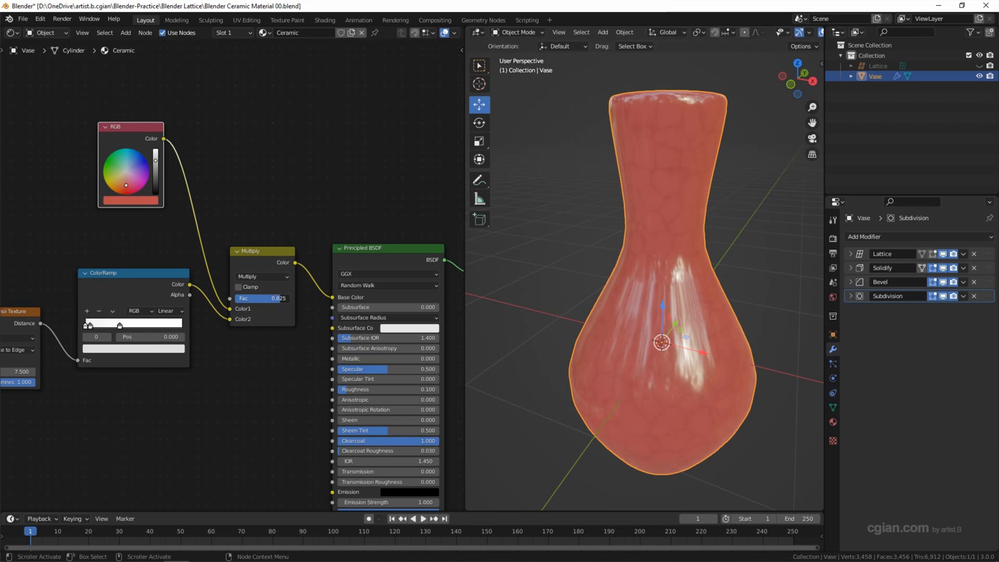
pyautogui.moveTo(262, 298); pyautogui.dragTo(278, 299)
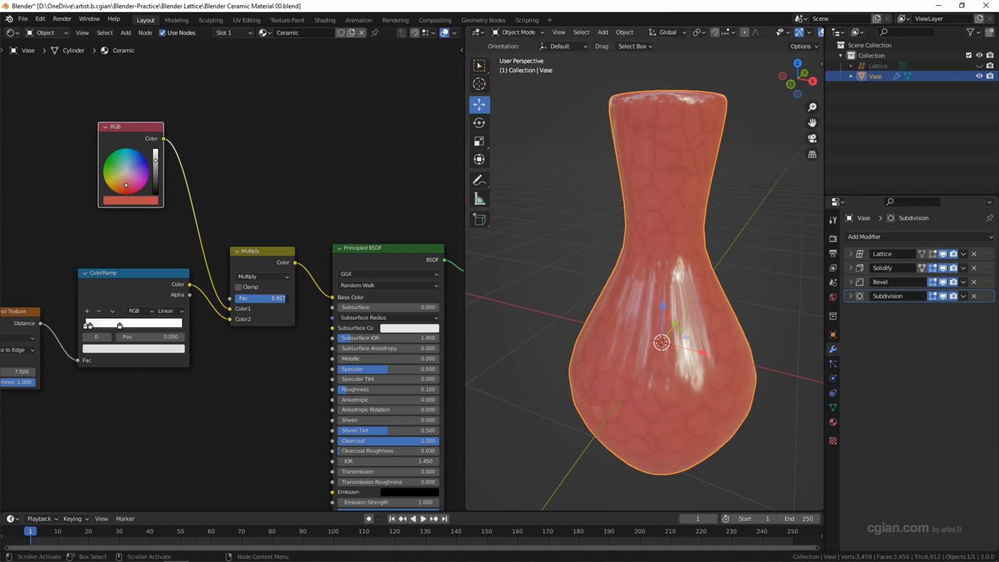
pyautogui.moveTo(262, 299); pyautogui.dragTo(265, 352)
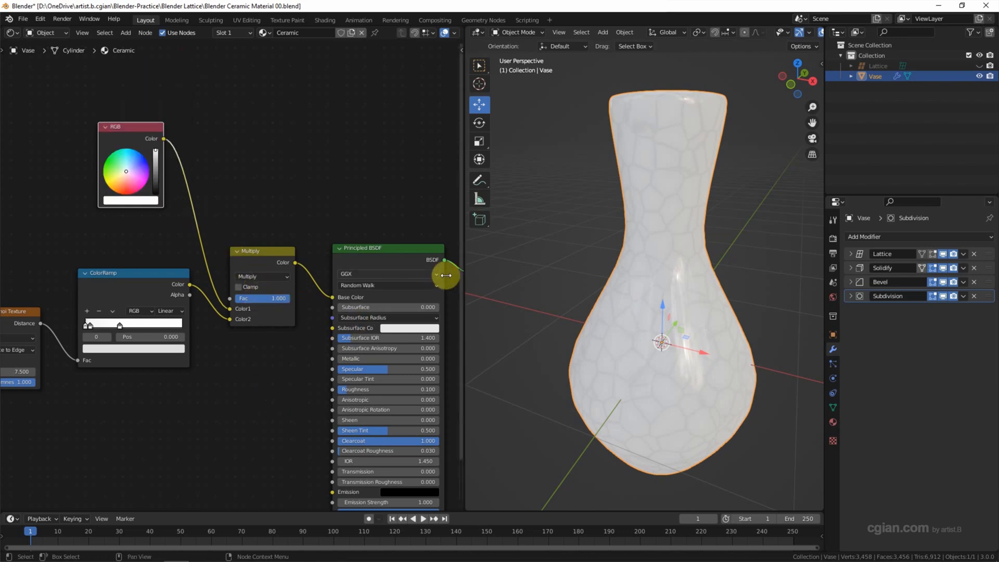
pyautogui.moveTo(682, 278)
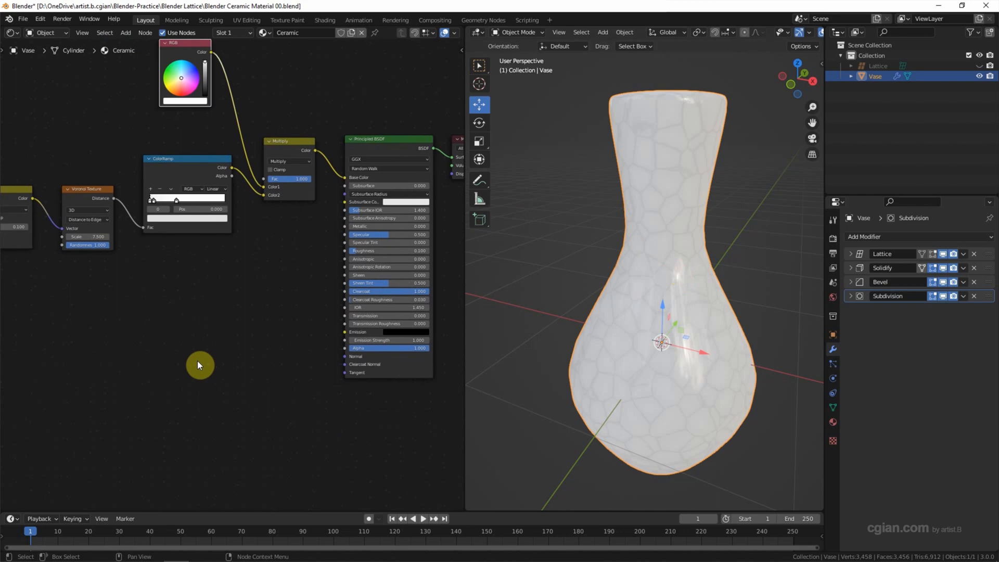
# Add Noise Texture and Normal Map nodes, link noise into the map, and raise noise scale toward 73.
pyautogui.click(199, 361)
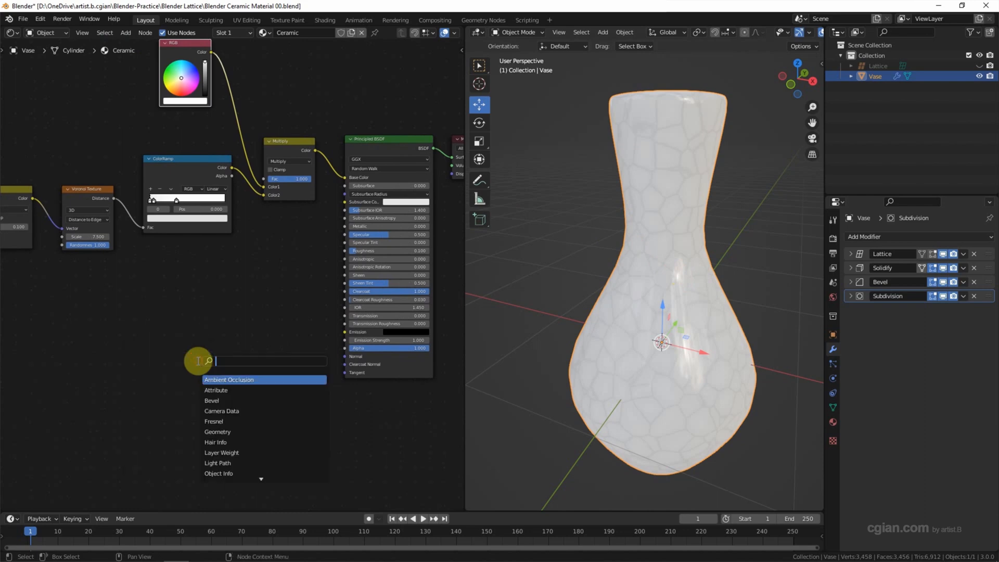
pyautogui.write('noise')
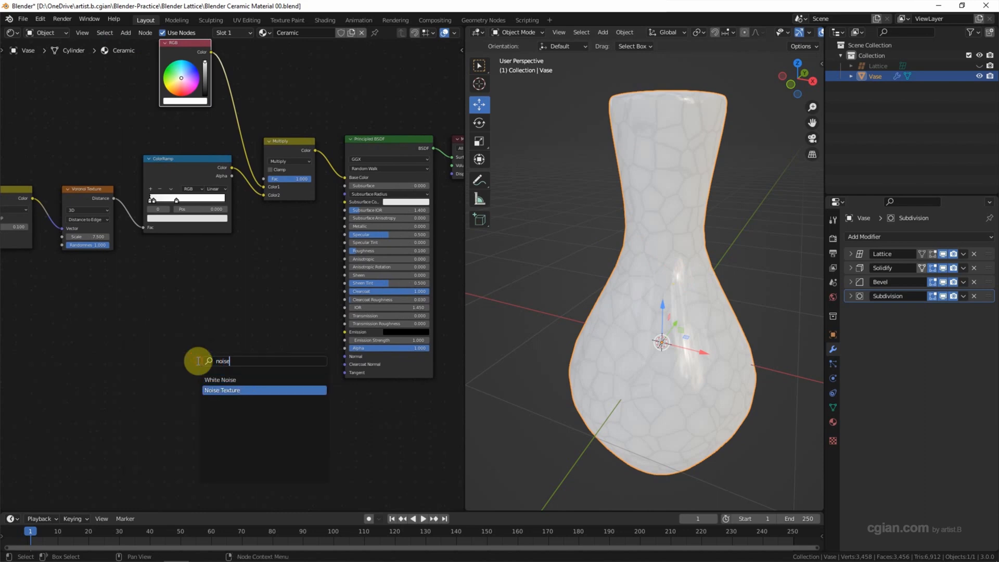
pyautogui.click(221, 390)
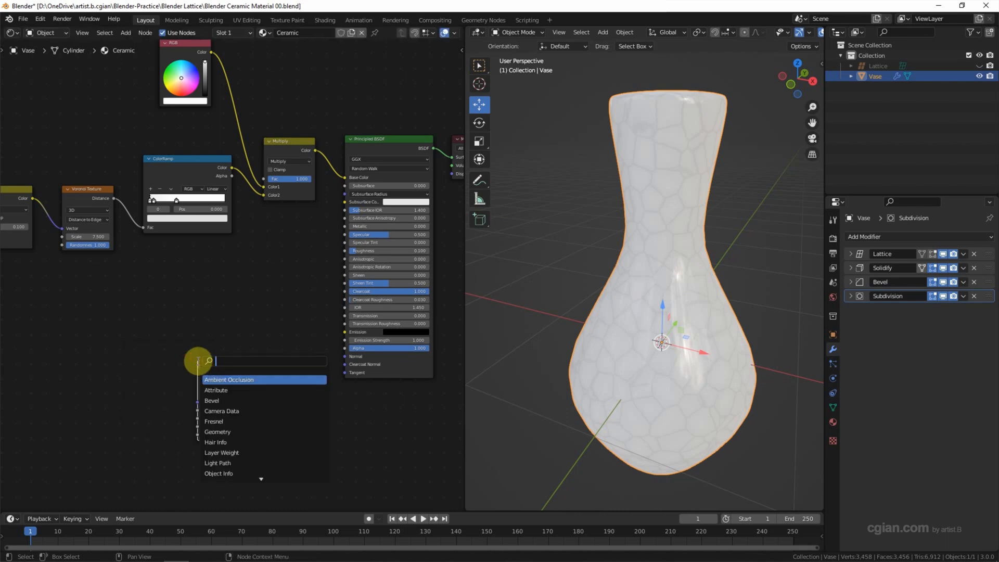
pyautogui.write('nor')
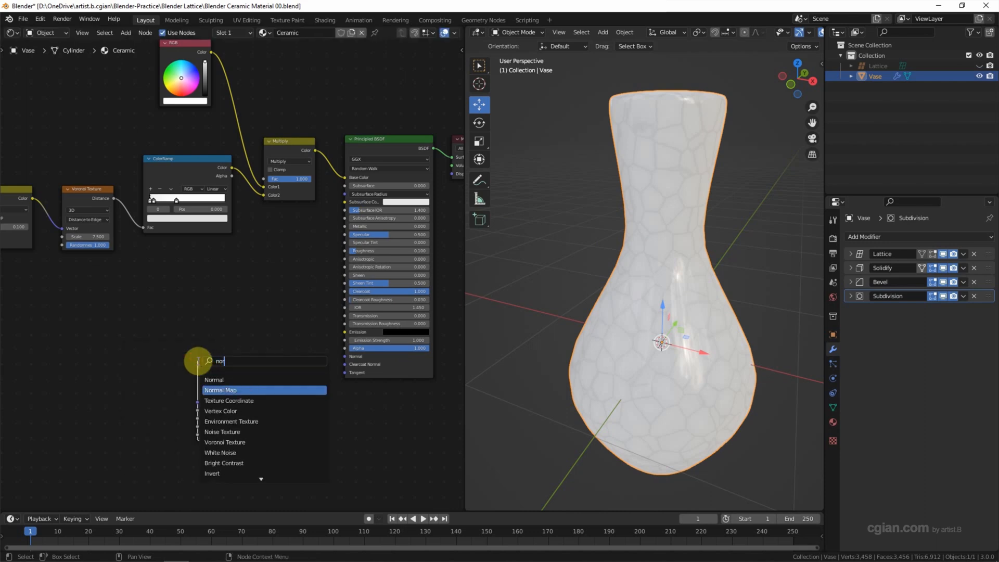
pyautogui.click(220, 390)
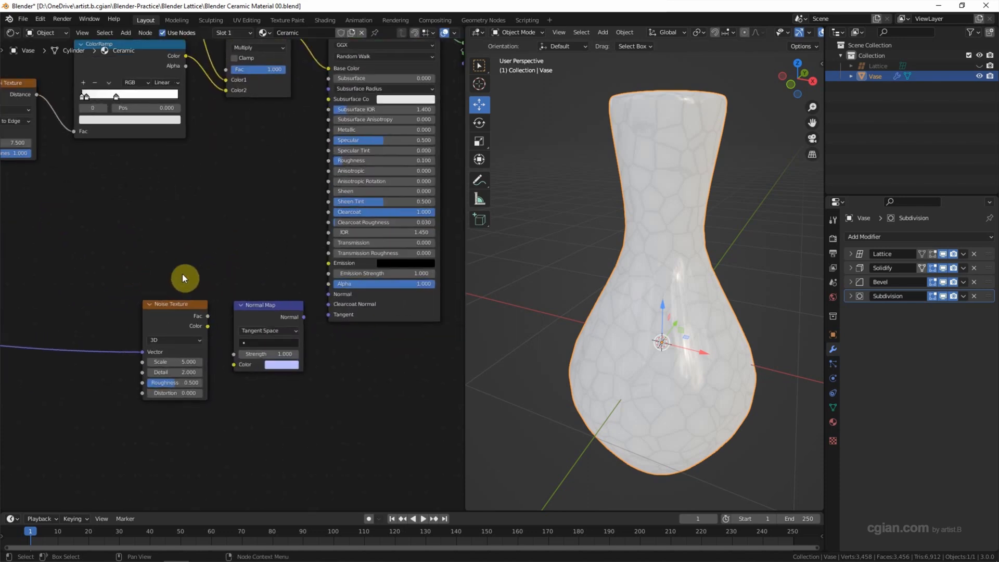
pyautogui.moveTo(208, 322)
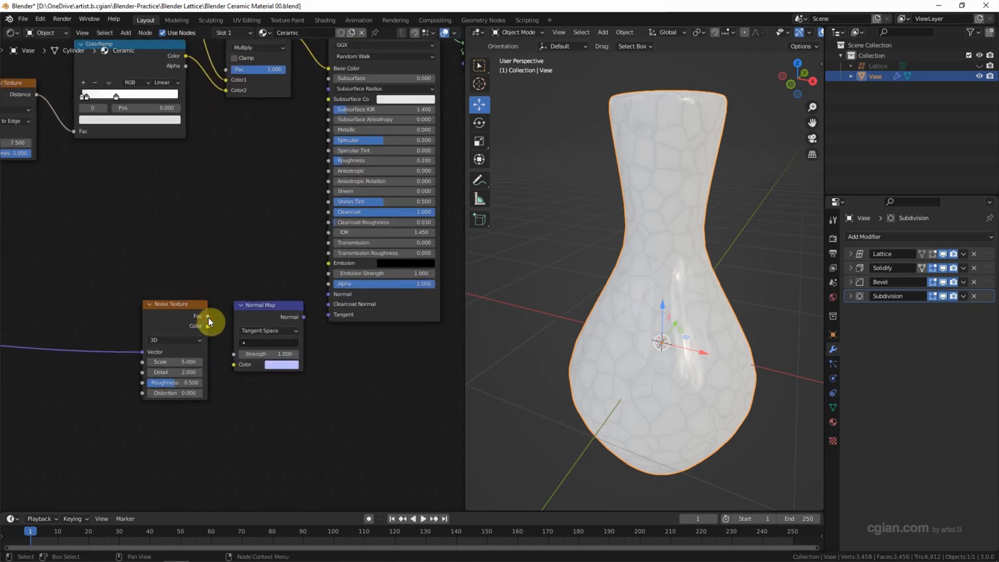
pyautogui.moveTo(208, 317); pyautogui.dragTo(231, 364)
pyautogui.write('0.100')
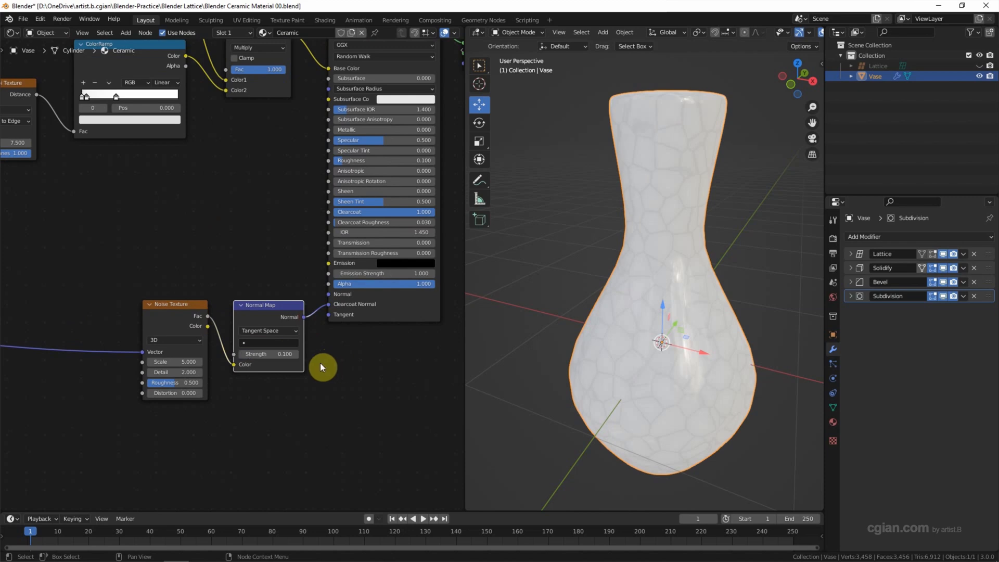
pyautogui.moveTo(174, 361)
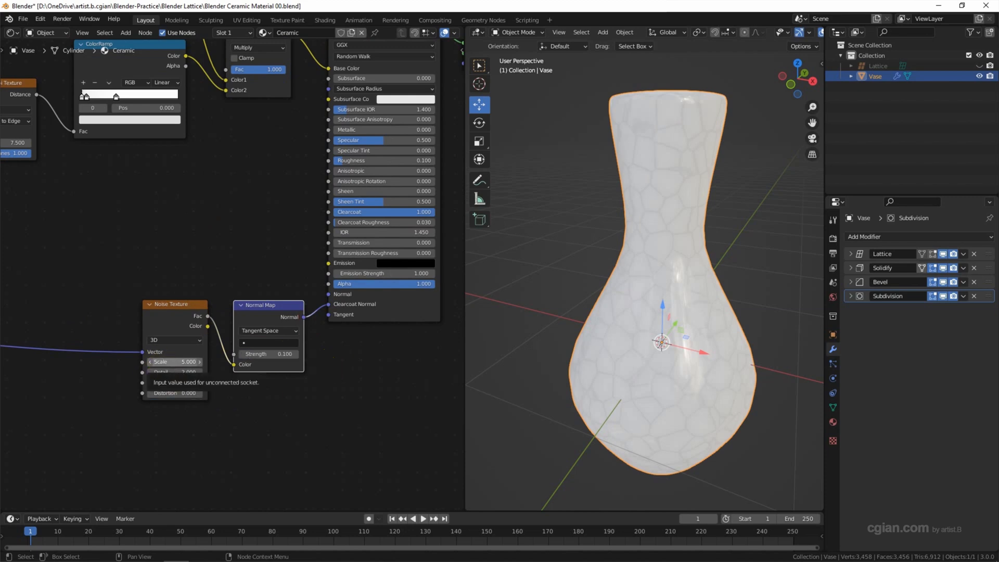
pyautogui.moveTo(173, 362); pyautogui.dragTo(198, 361)
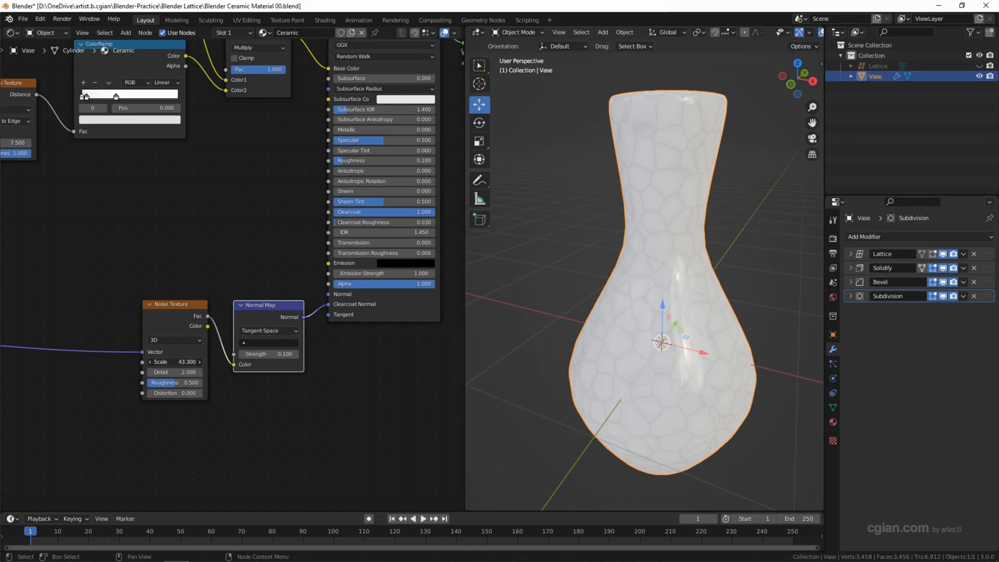
pyautogui.moveTo(174, 362); pyautogui.dragTo(184, 362)
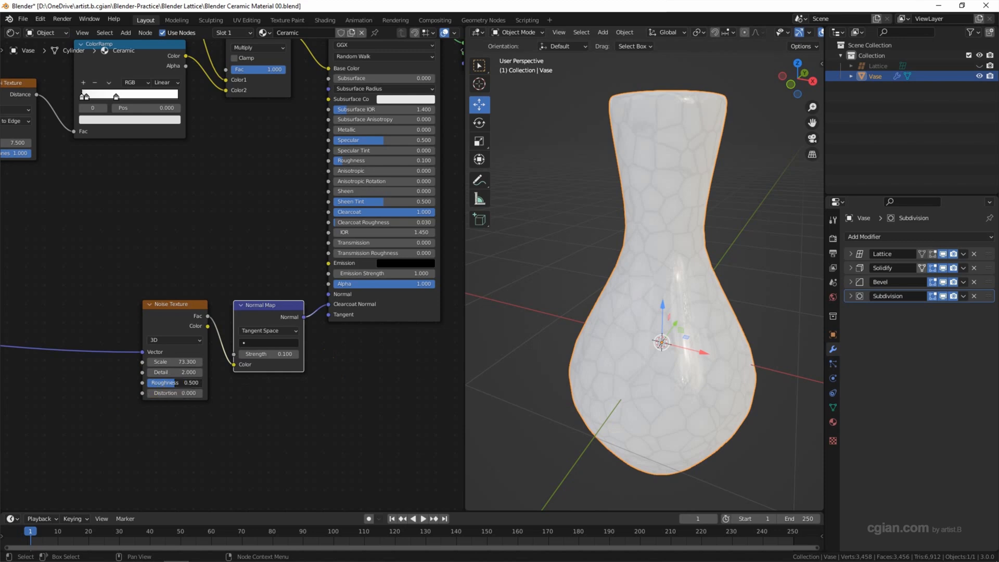